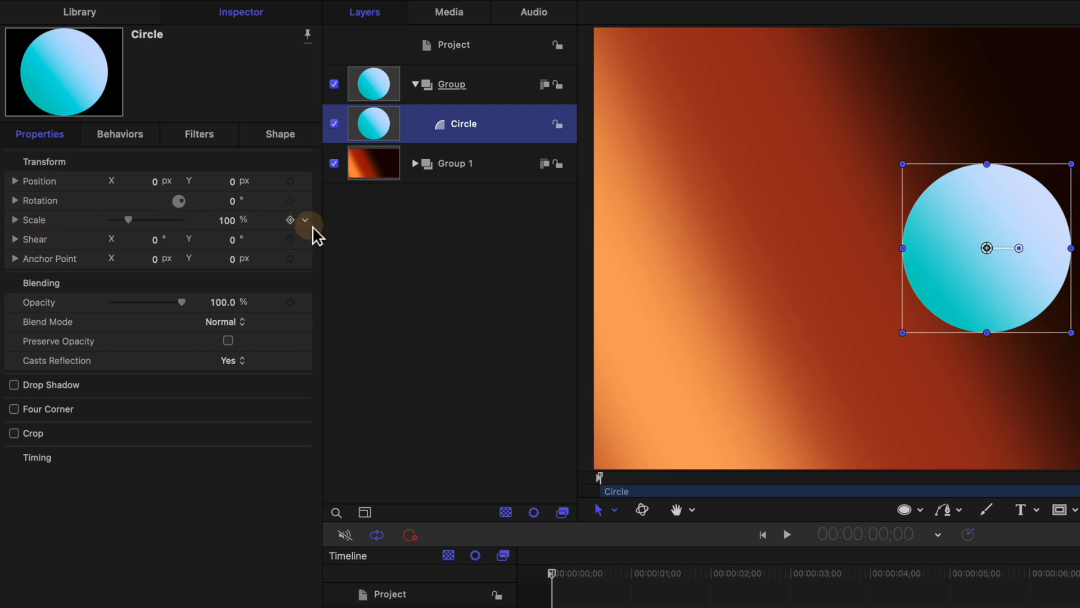
Add an Overshoot behavior to the circle's scale, starting at -100% with three cycles, and preview it.
{"action": "left_click", "coordinate": [305, 228]}
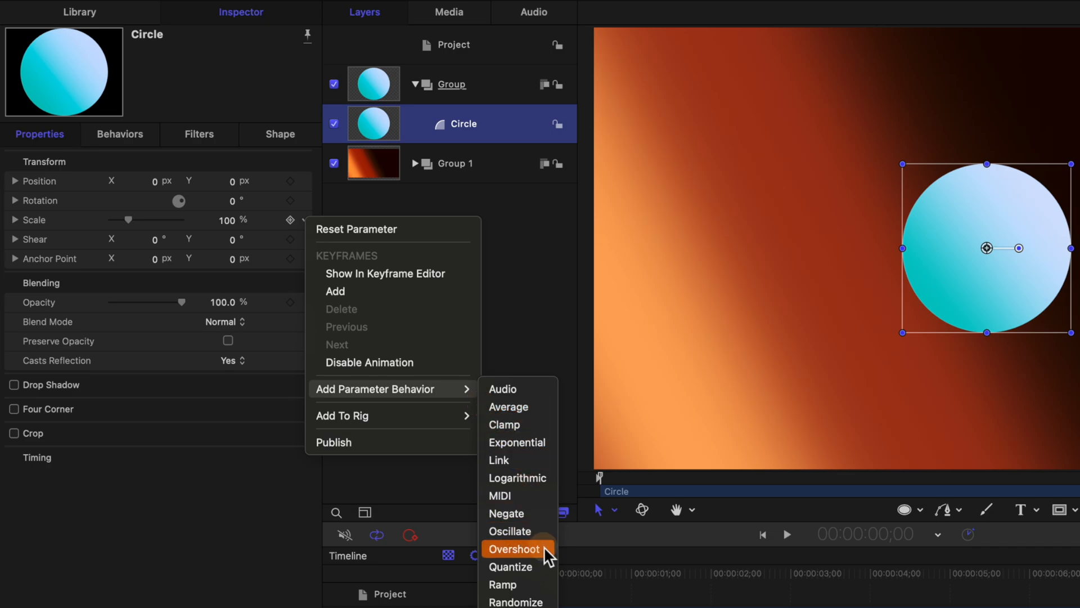
{"action": "left_click", "coordinate": [512, 548]}
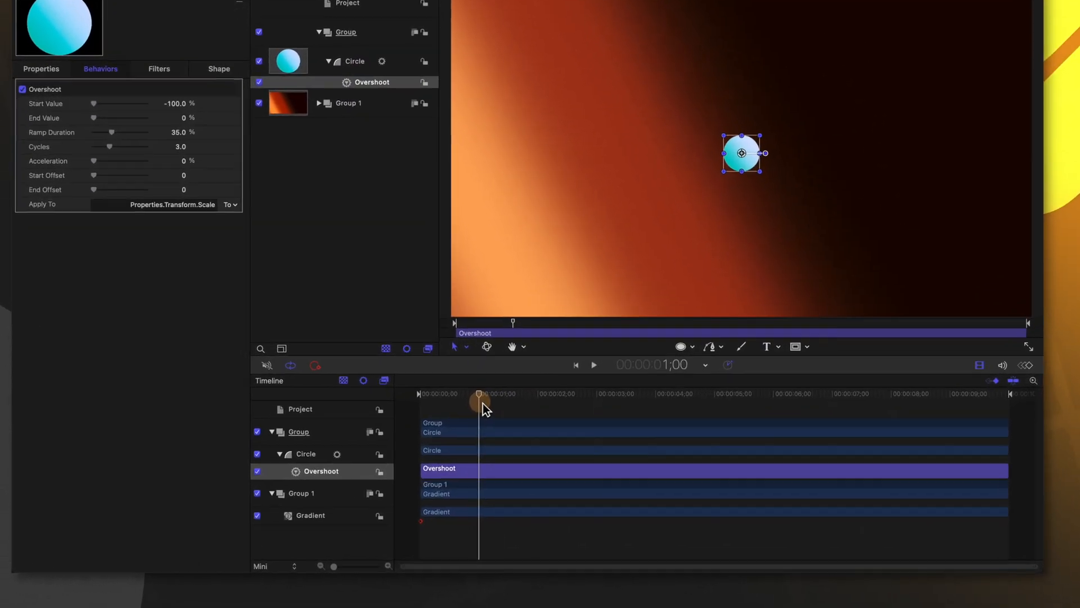
{"action": "key", "text": "o"}
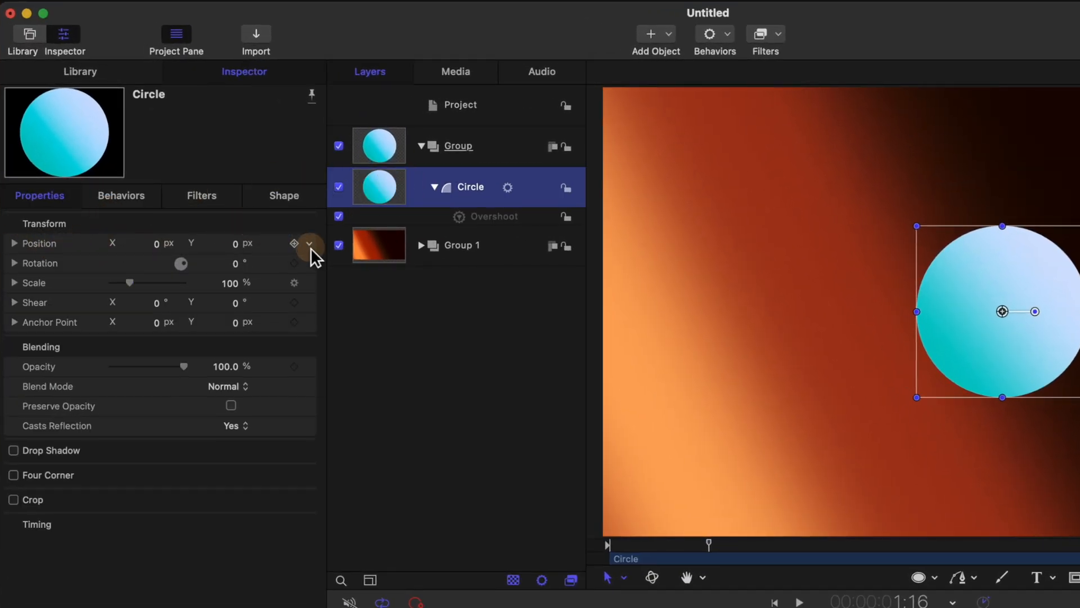
Add a Ramp behavior to the circle's X position, starting at 1481 px with 100% curvature.
{"action": "left_click", "coordinate": [13, 243]}
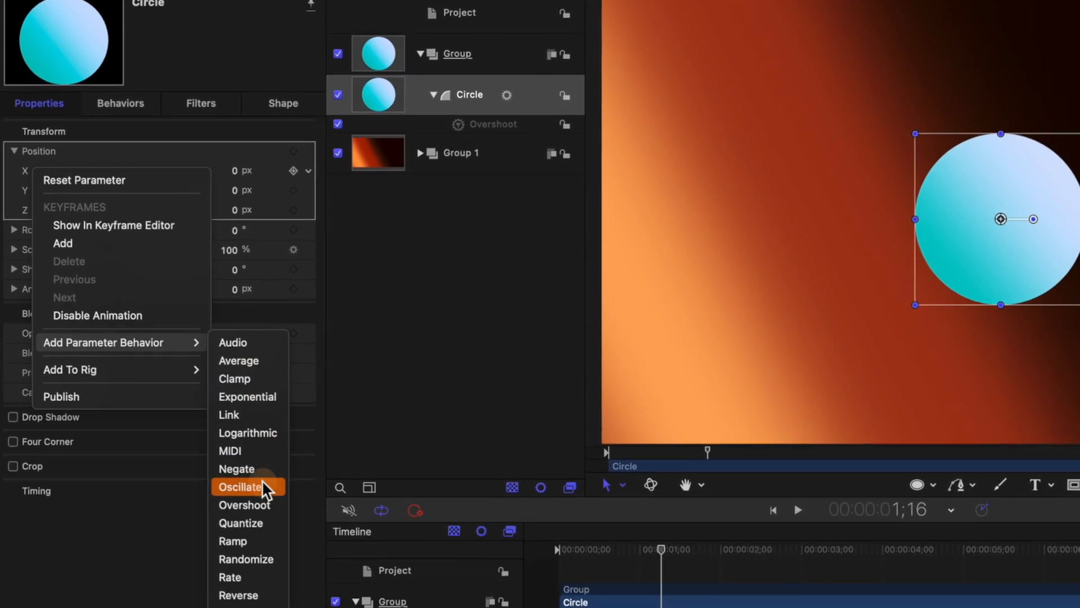
{"action": "left_click", "coordinate": [232, 541]}
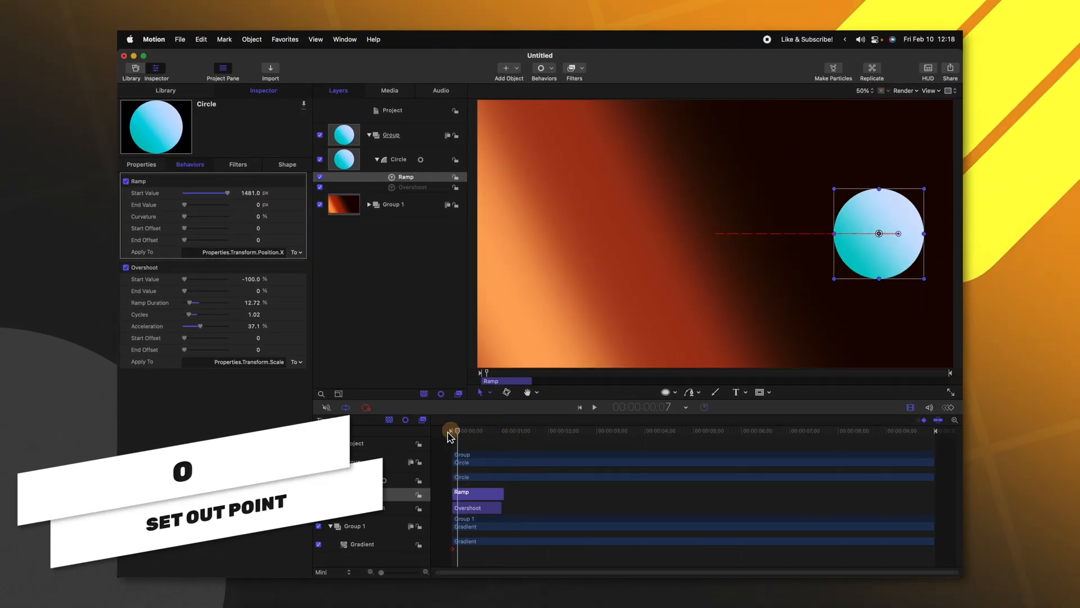
{"action": "left_click", "coordinate": [593, 406]}
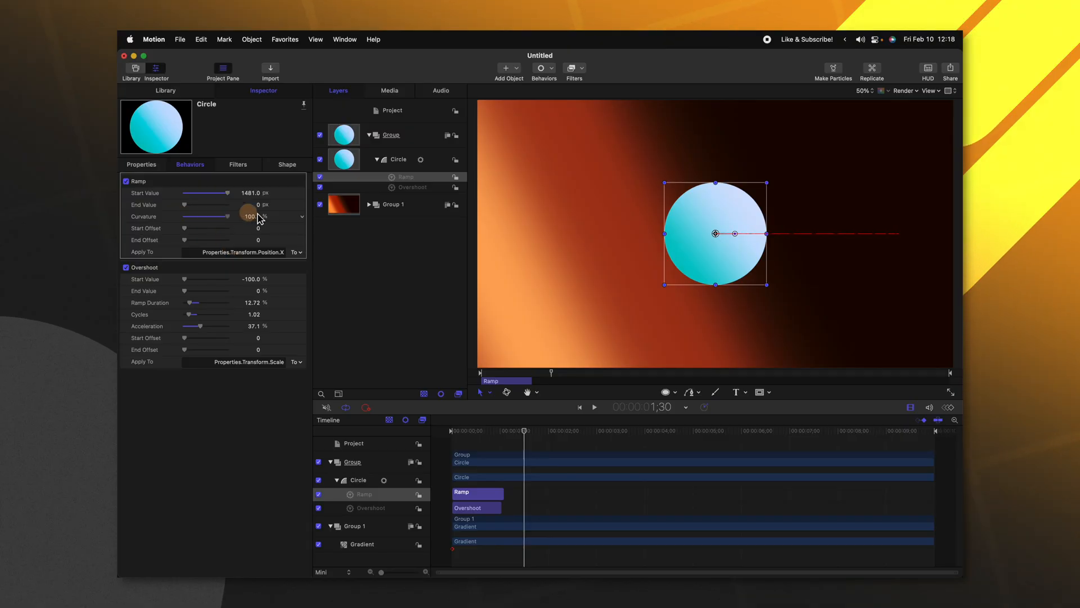
{"action": "left_click", "coordinate": [594, 407]}
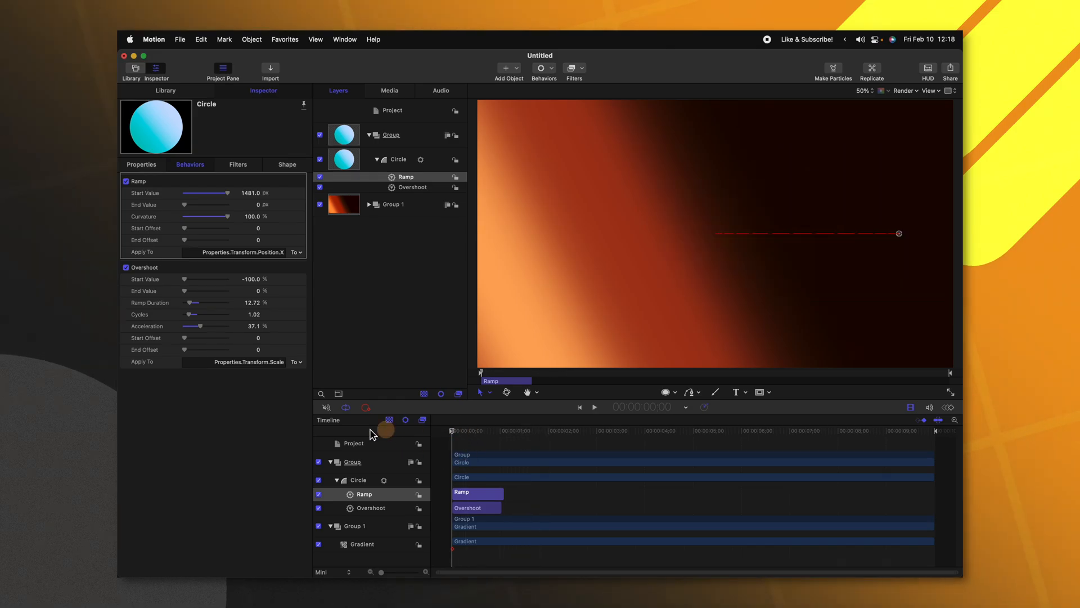
Hide the circle and add a 'CONSIDER SUBSCRIBING!' title in Roboto Black, size 229.
{"action": "left_click", "coordinate": [594, 407]}
{"action": "type", "text": "CONSIDER SUBSCRIBING!"}
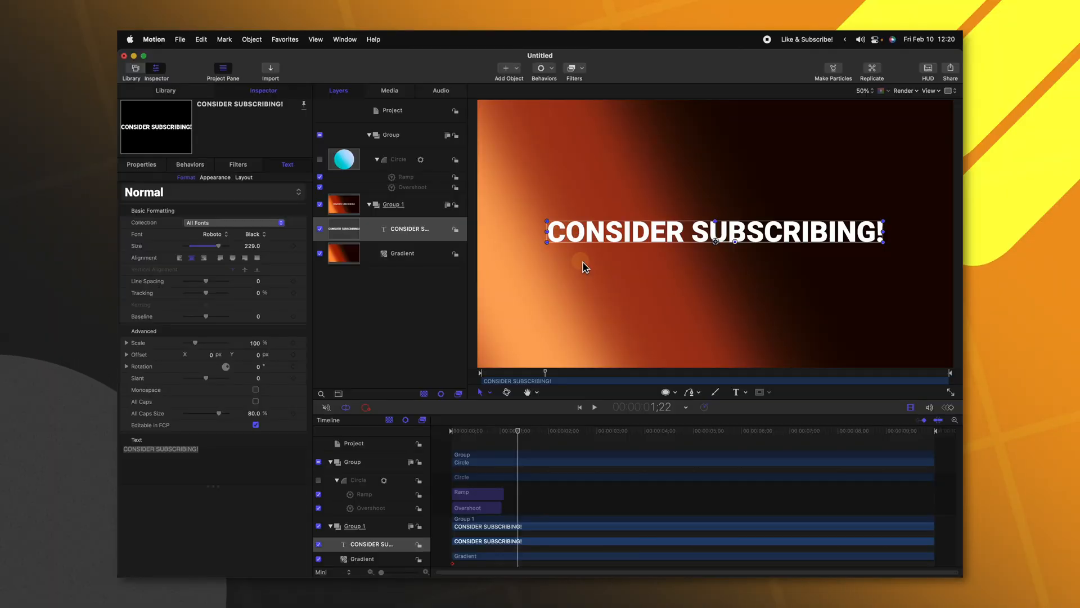
{"action": "mouse_move", "coordinate": [612, 234]}
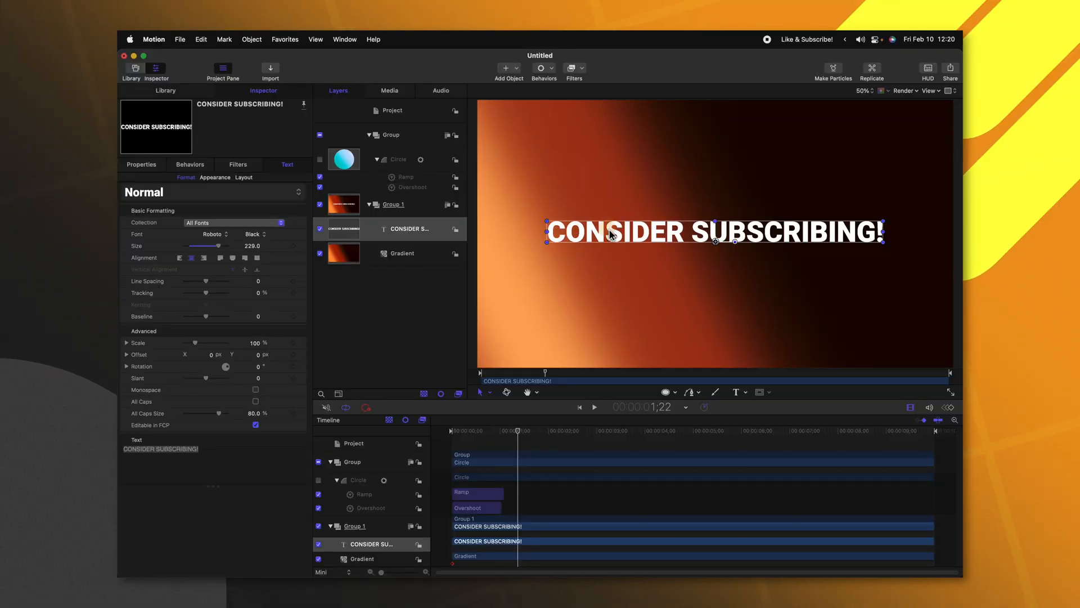
{"action": "mouse_move", "coordinate": [594, 222]}
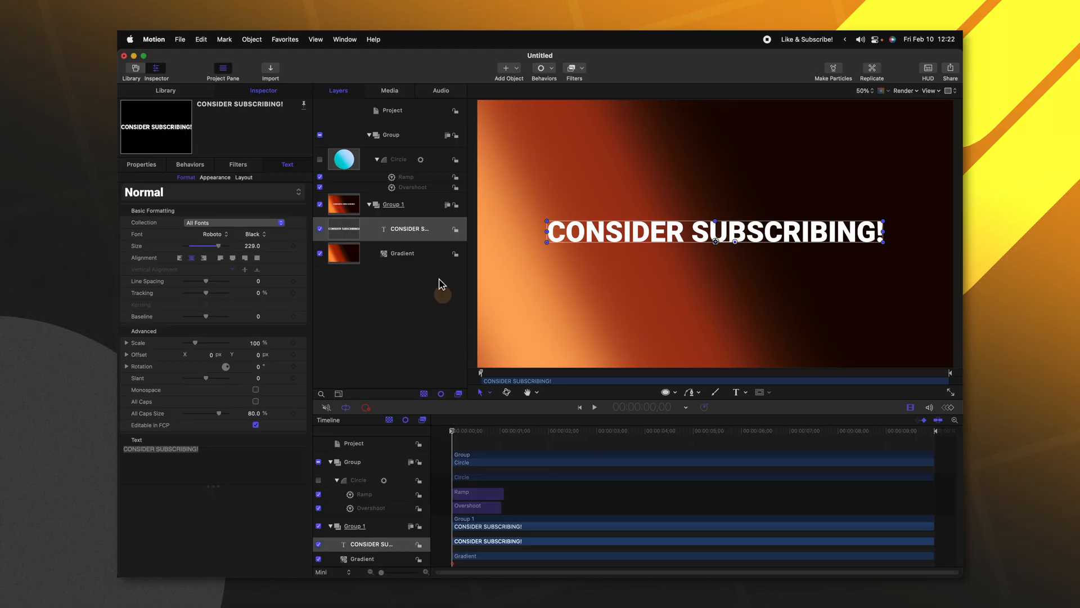
{"action": "left_click", "coordinate": [543, 68]}
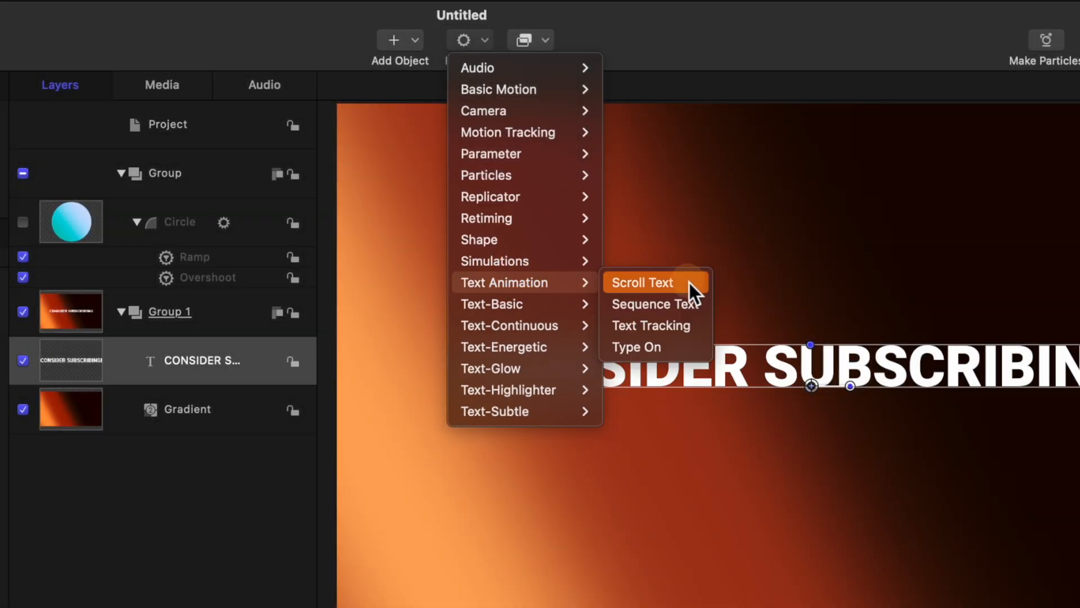
{"action": "mouse_move", "coordinate": [681, 303]}
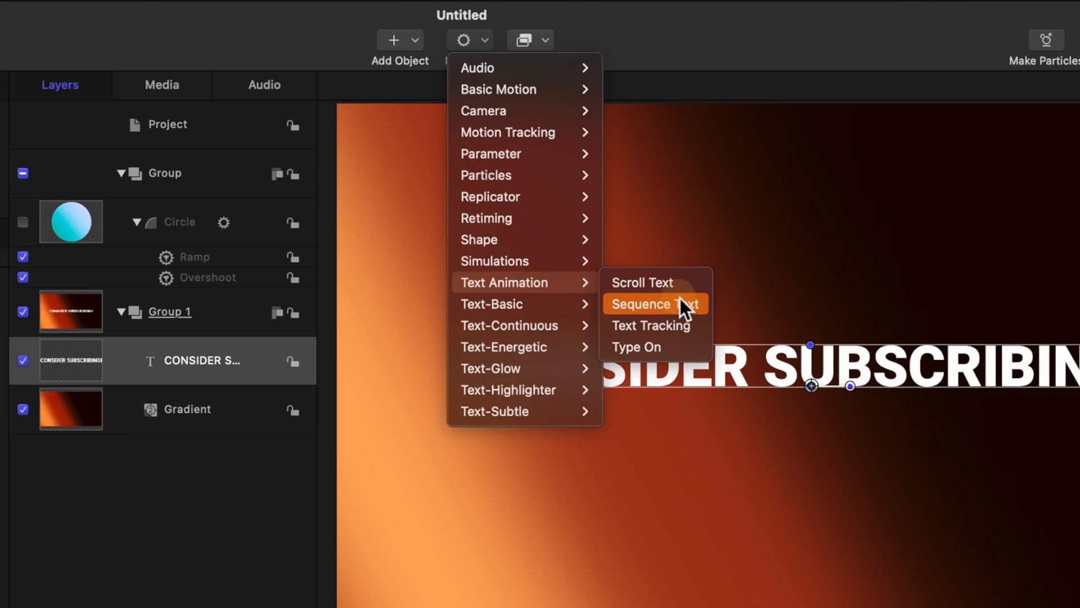
{"action": "mouse_move", "coordinate": [667, 303]}
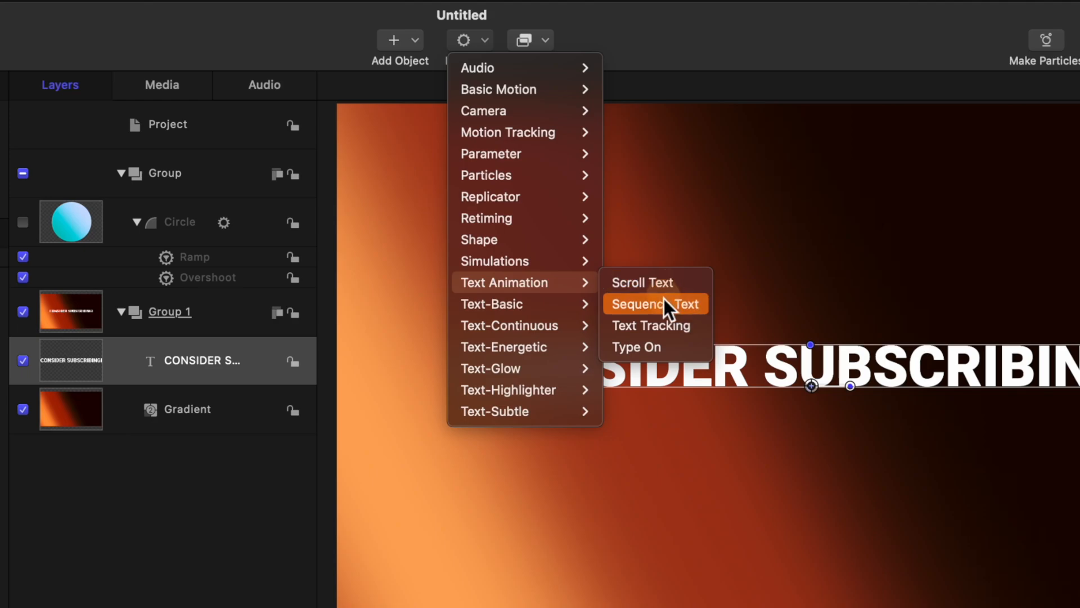
{"action": "mouse_move", "coordinate": [491, 304]}
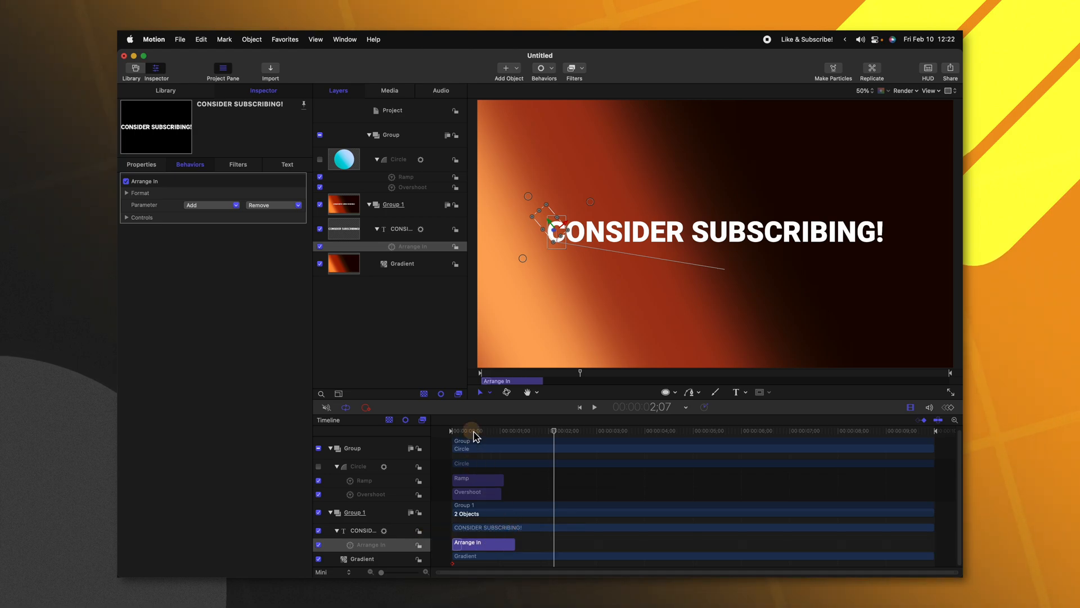
Set the Arrange In letter animation's Opacity to 100% and Rotation to 1097°.
{"action": "left_click", "coordinate": [594, 406]}
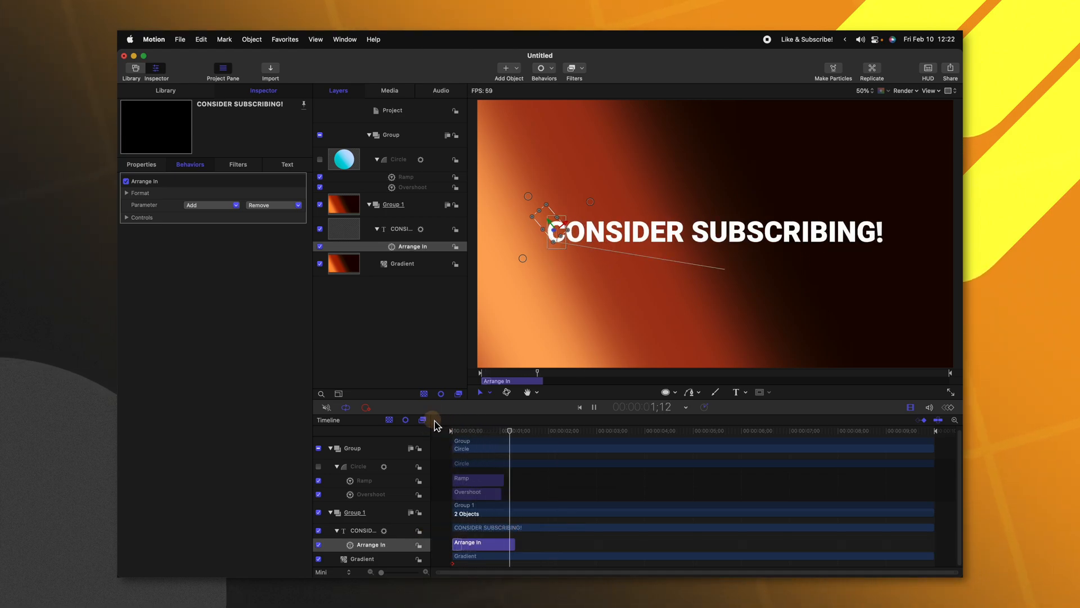
{"action": "left_click", "coordinate": [593, 406]}
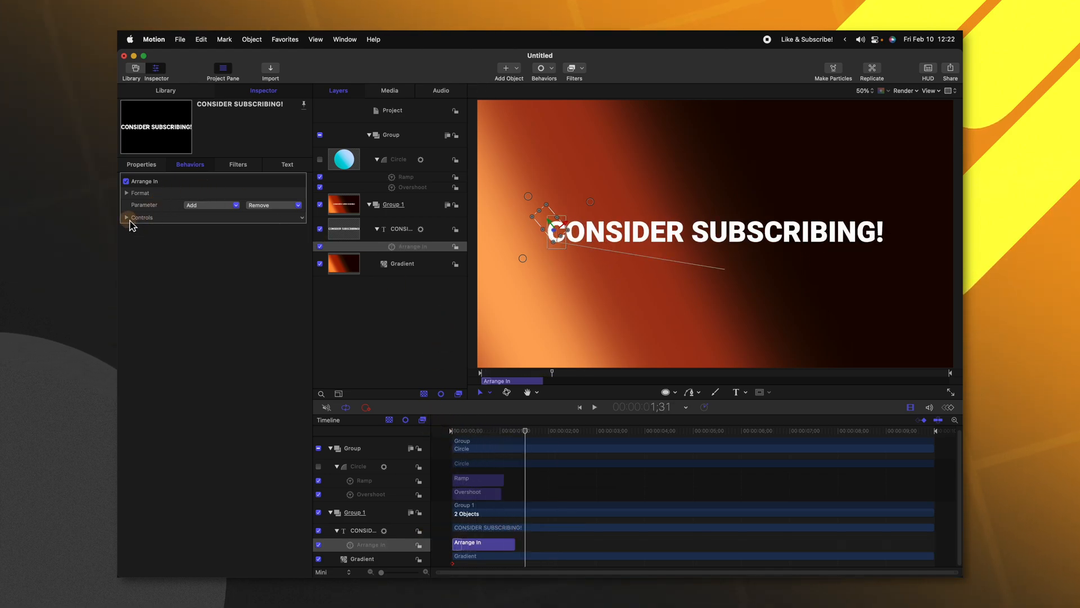
{"action": "left_click", "coordinate": [126, 217]}
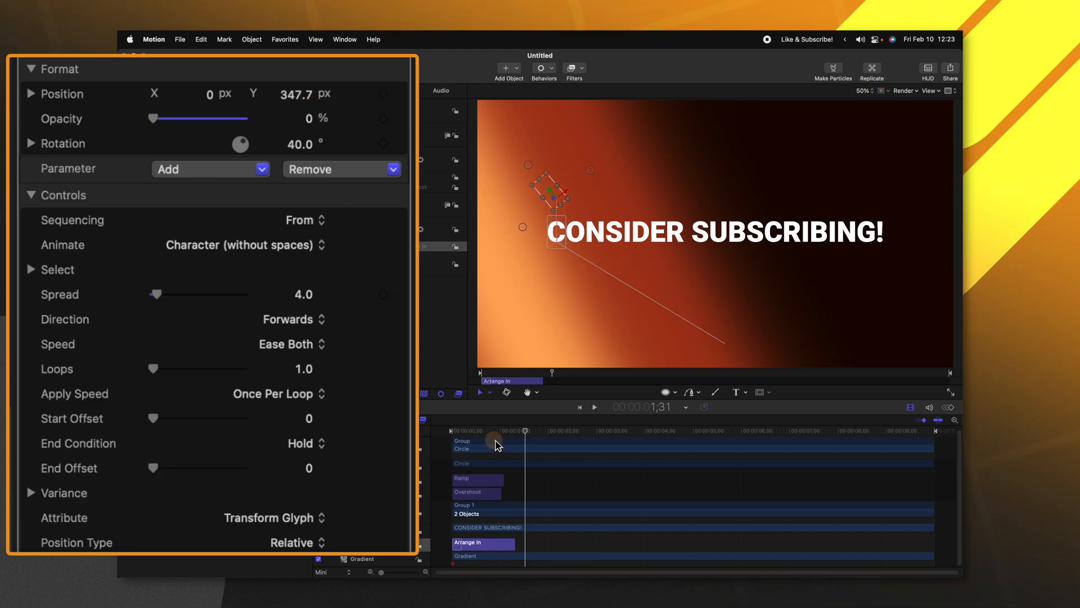
{"action": "left_click", "coordinate": [594, 407]}
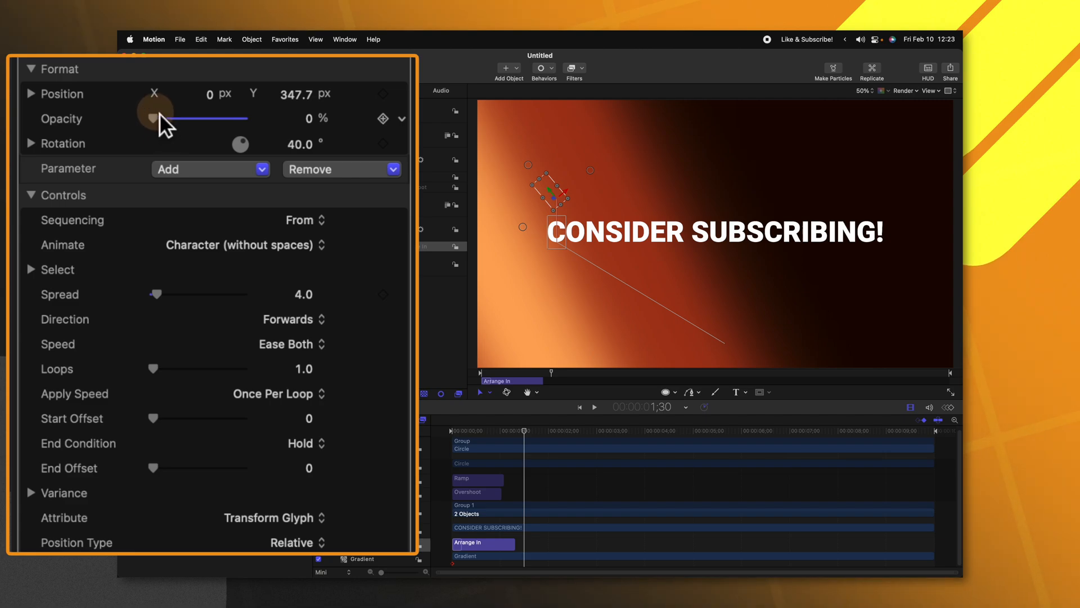
{"action": "left_click_drag", "start_coordinate": [153, 118], "coordinate": [243, 119]}
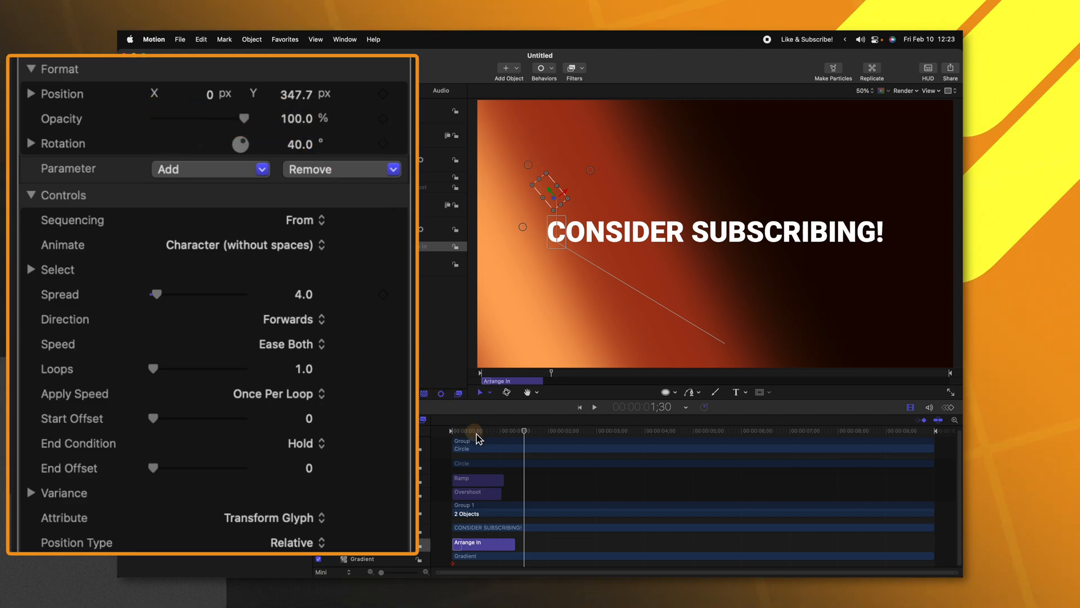
{"action": "left_click", "coordinate": [594, 406]}
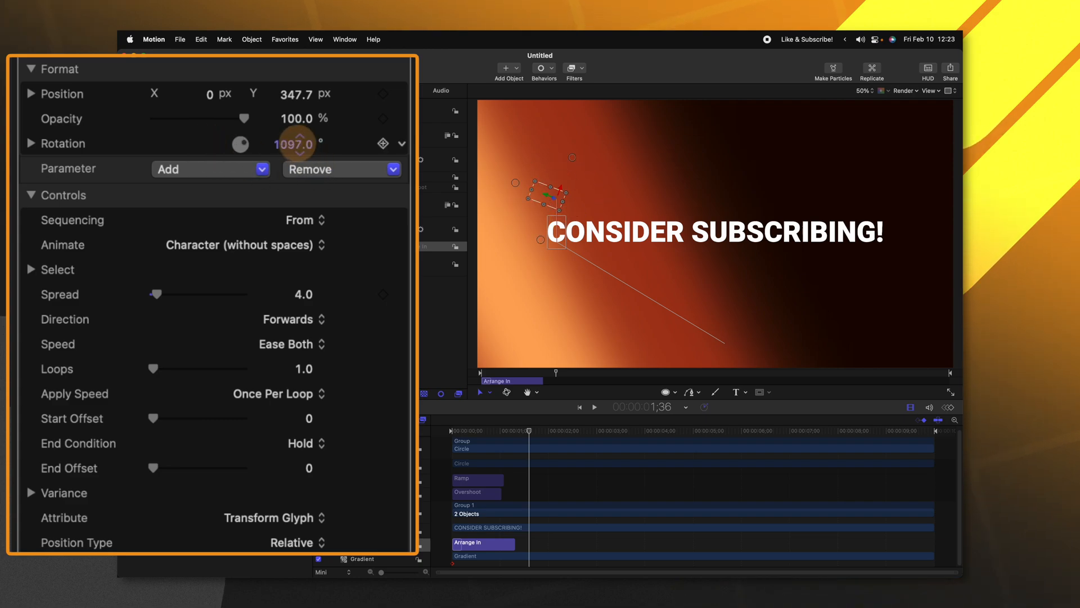
{"action": "left_click", "coordinate": [594, 406]}
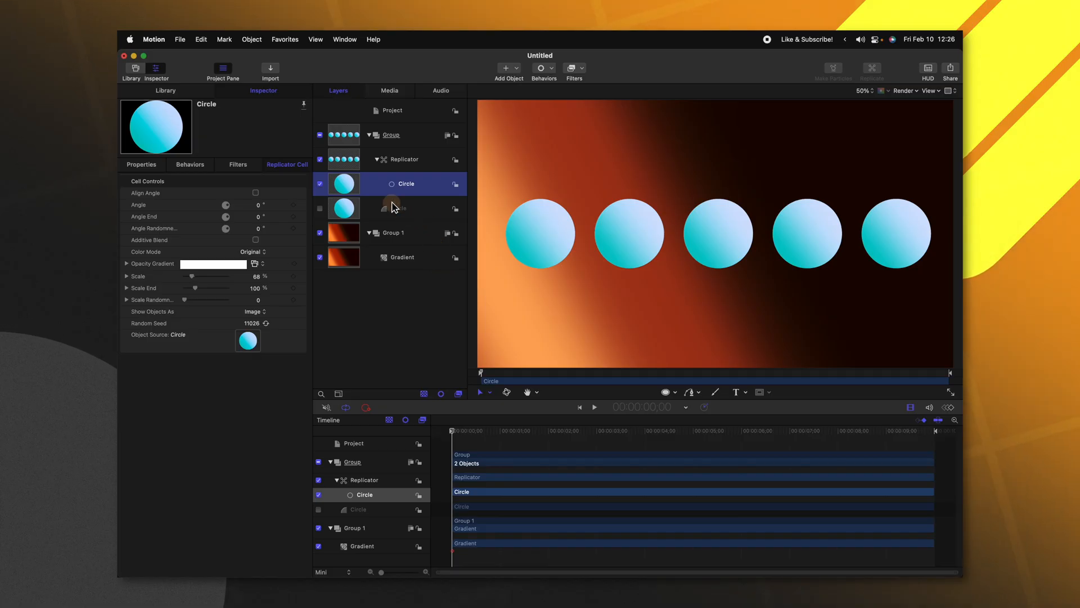
{"action": "mouse_move", "coordinate": [834, 233]}
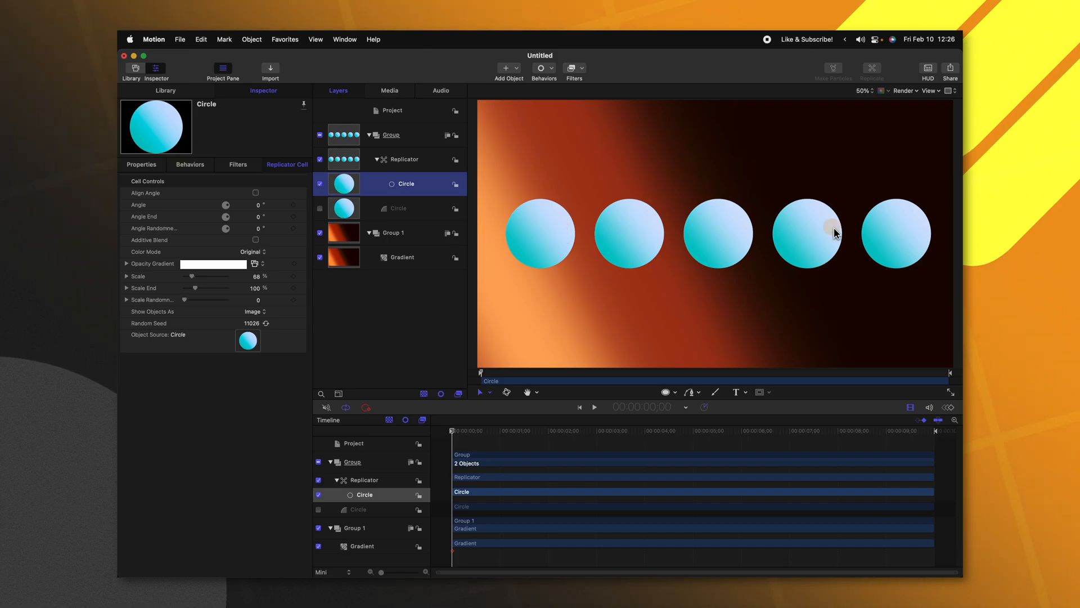
{"action": "mouse_move", "coordinate": [678, 248]}
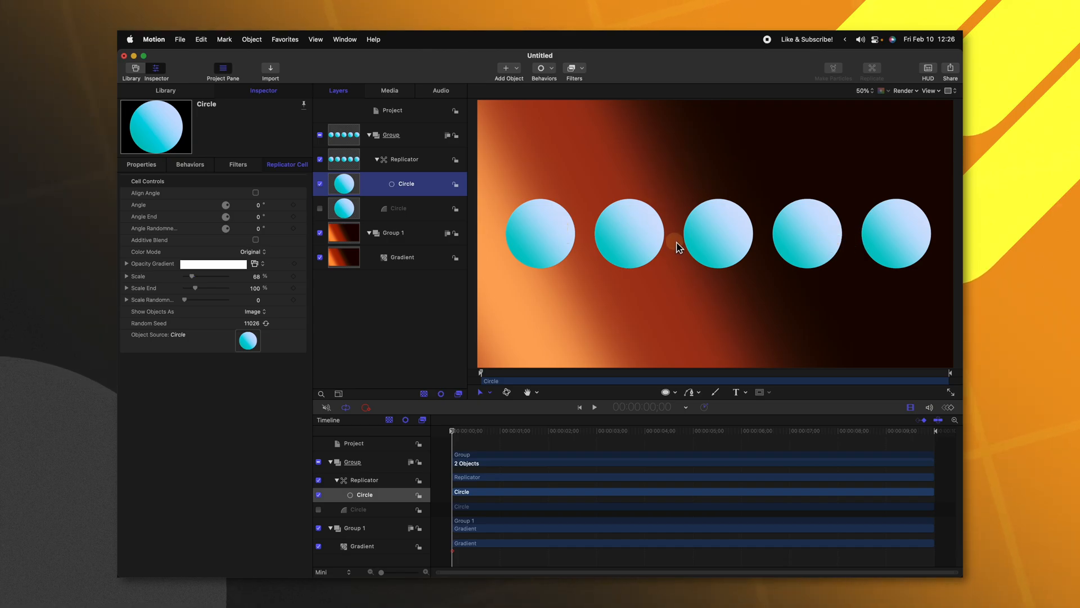
Attach a Sequence Replicator behavior to the five-circle Replicator layer.
{"action": "left_click", "coordinate": [405, 160]}
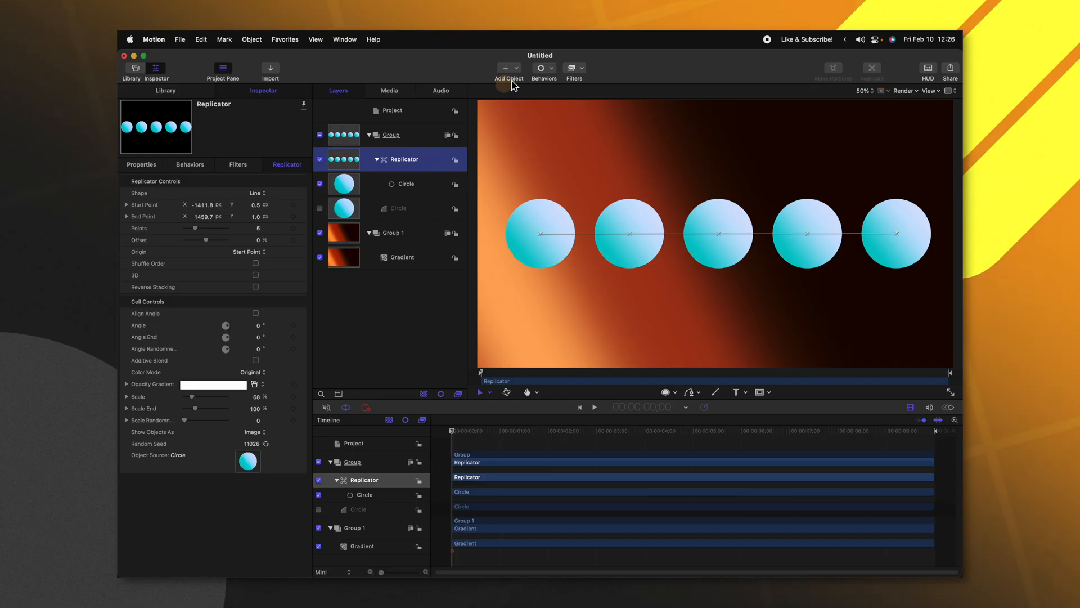
{"action": "left_click", "coordinate": [544, 68]}
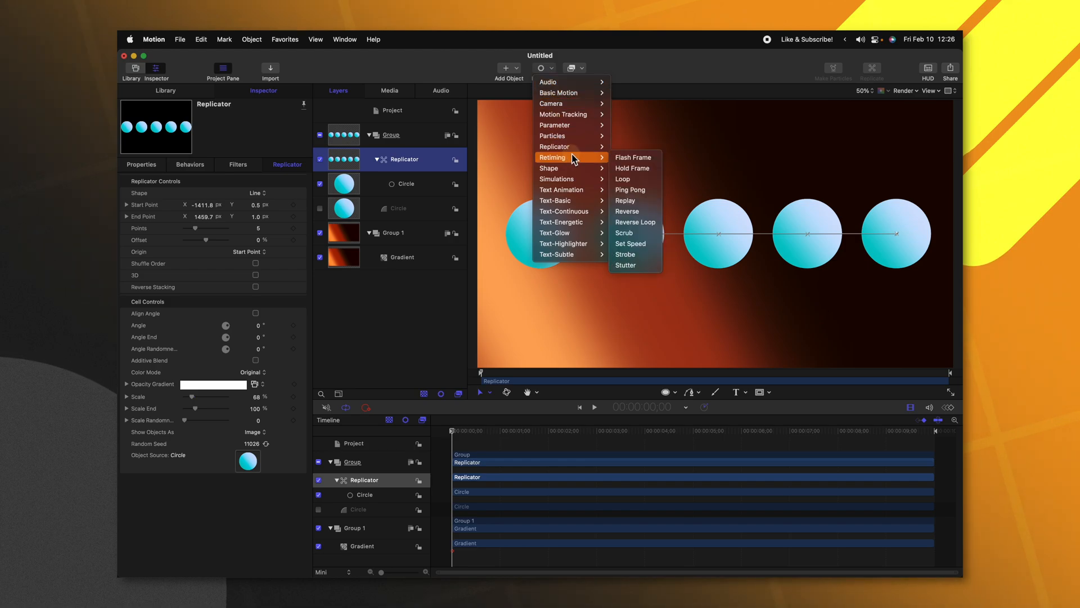
{"action": "mouse_move", "coordinate": [554, 147]}
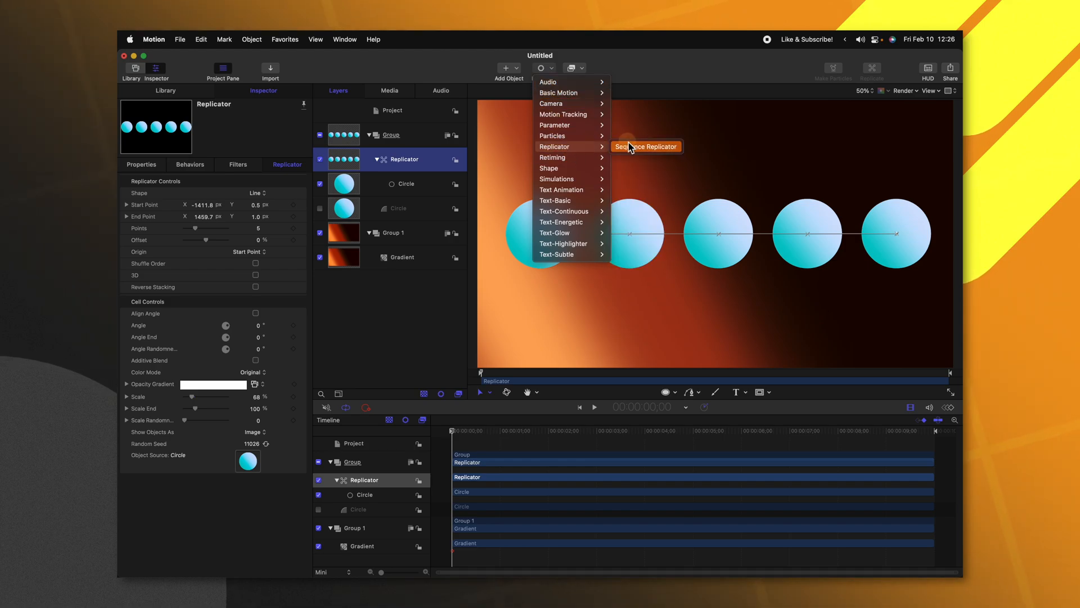
{"action": "left_click", "coordinate": [644, 146]}
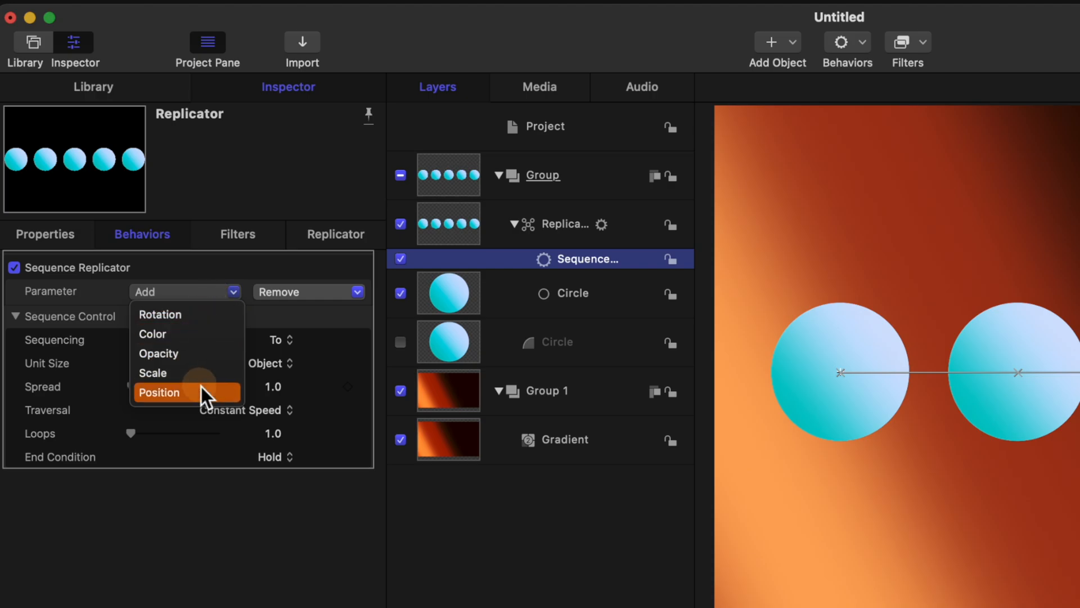
Sequence the circles' position with a downward offset, spread 10, and set the loop count.
{"action": "left_click", "coordinate": [159, 392]}
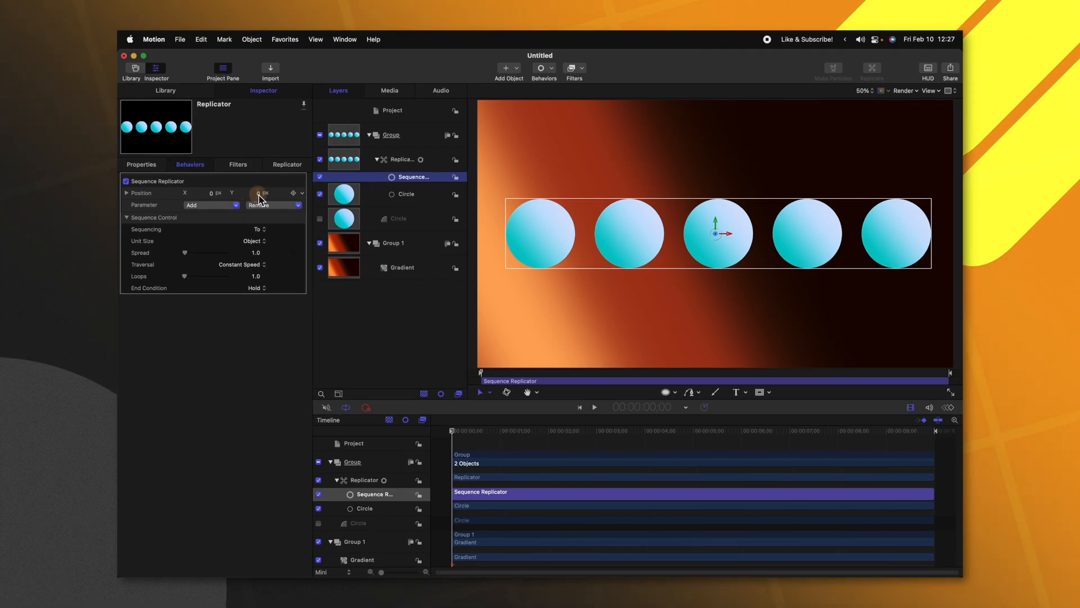
{"action": "left_click_drag", "start_coordinate": [254, 192], "coordinate": [234, 196]}
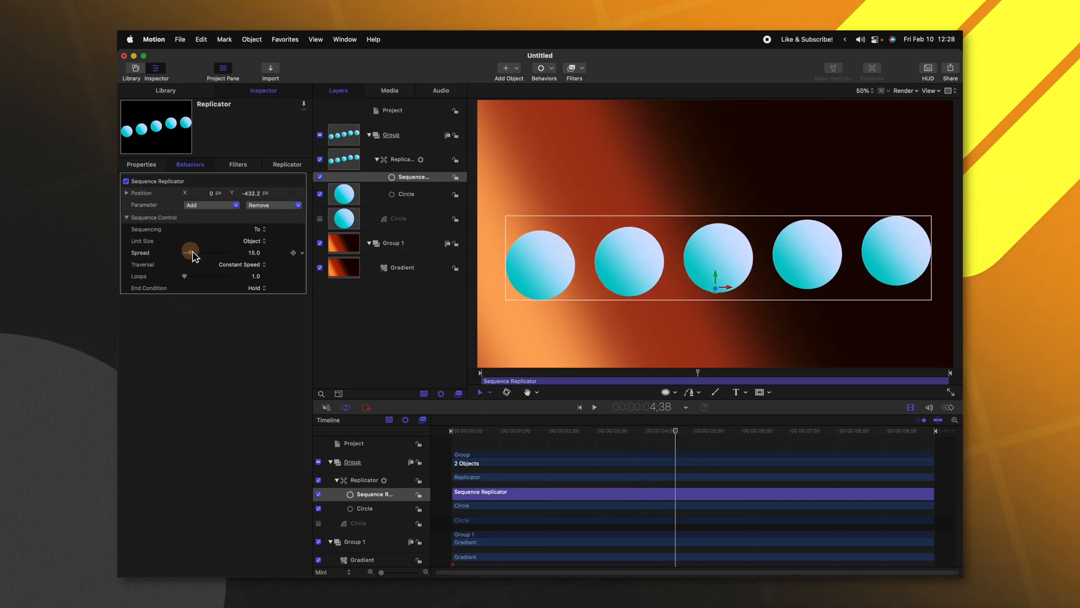
{"action": "left_click_drag", "start_coordinate": [190, 252], "coordinate": [179, 252]}
{"action": "type", "text": "5"}
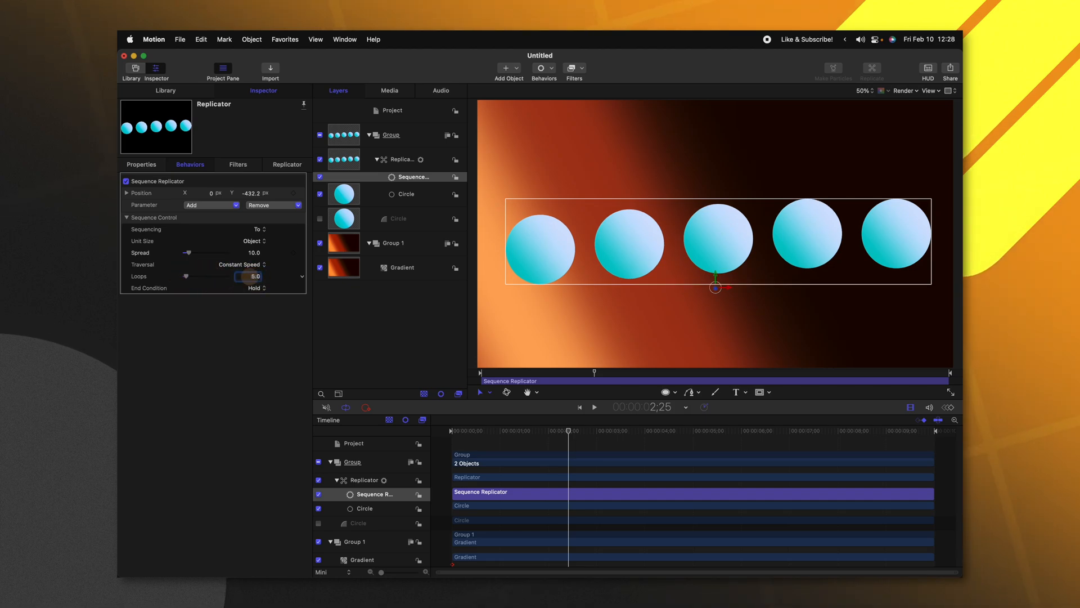
{"action": "left_click", "coordinate": [595, 407]}
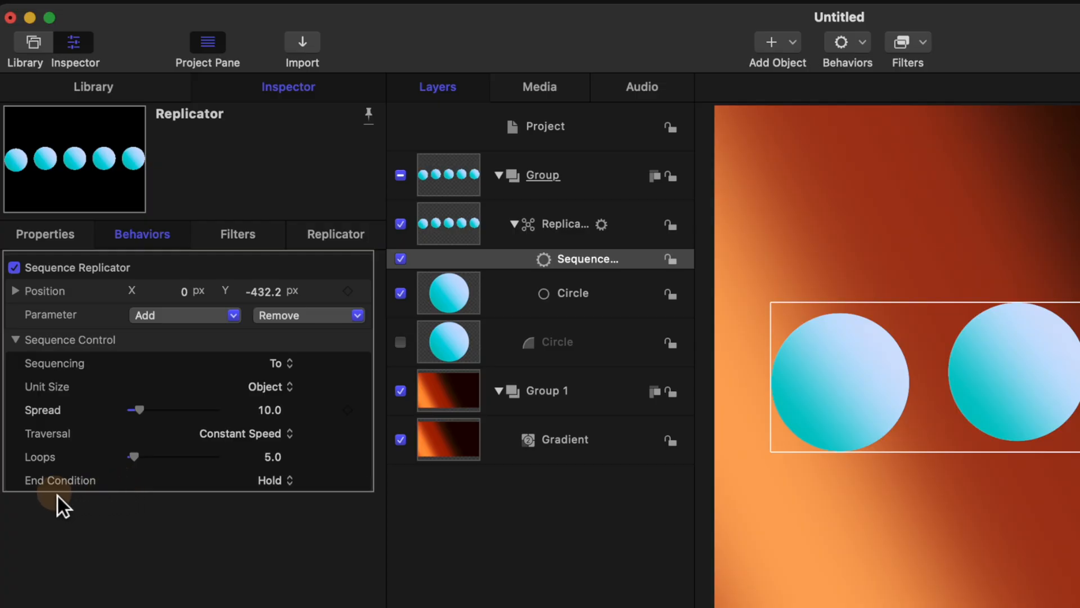
Set End Condition to Ping Pong and Traversal to Ease In/Out, with 14 loops.
{"action": "left_click", "coordinate": [274, 480]}
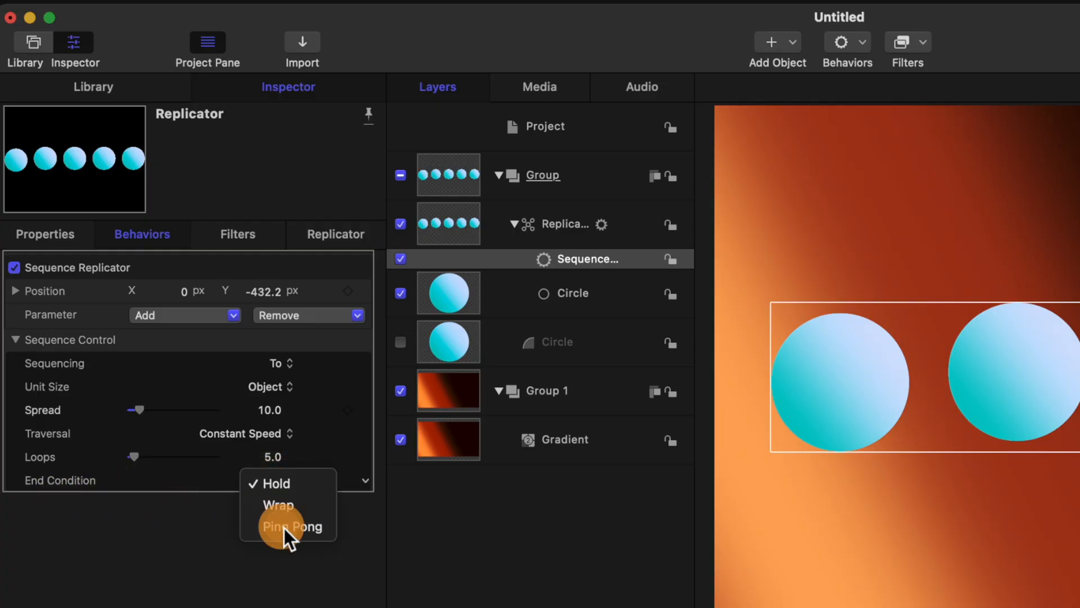
{"action": "left_click", "coordinate": [292, 525]}
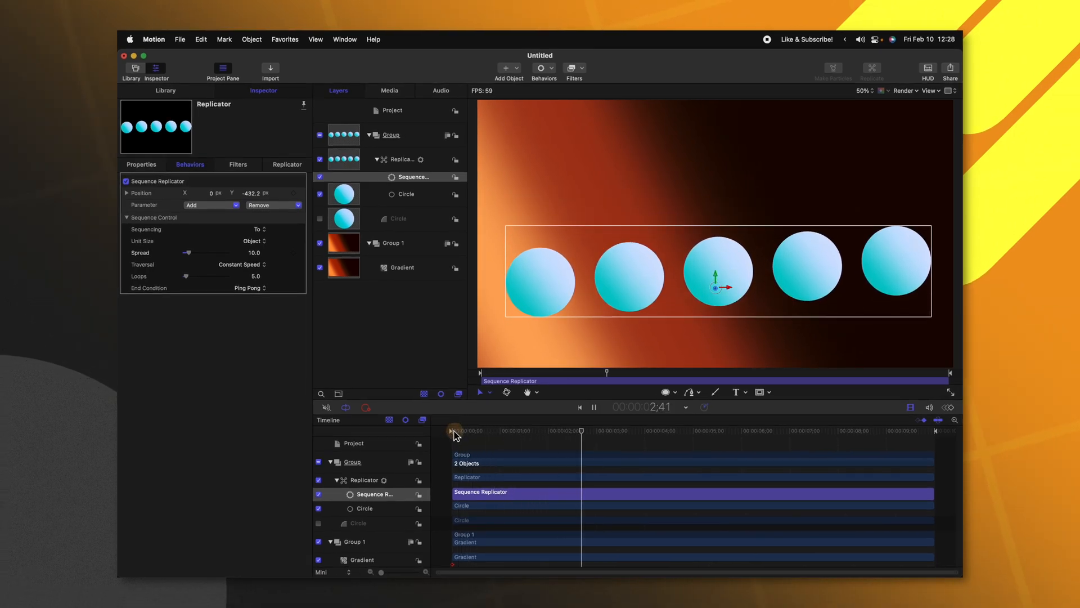
{"action": "left_click", "coordinate": [241, 264]}
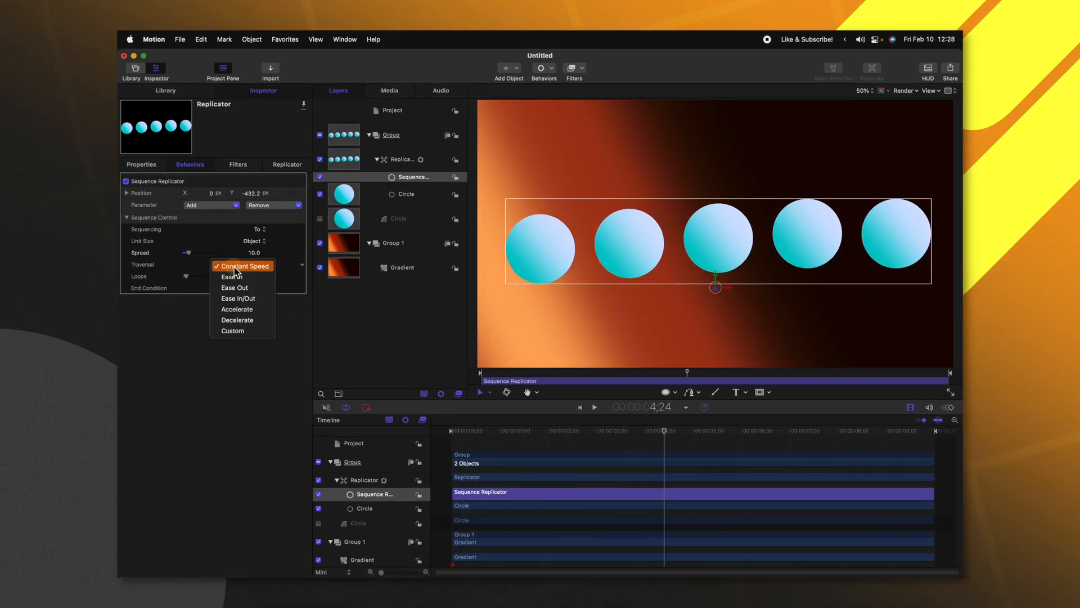
{"action": "left_click", "coordinate": [237, 298]}
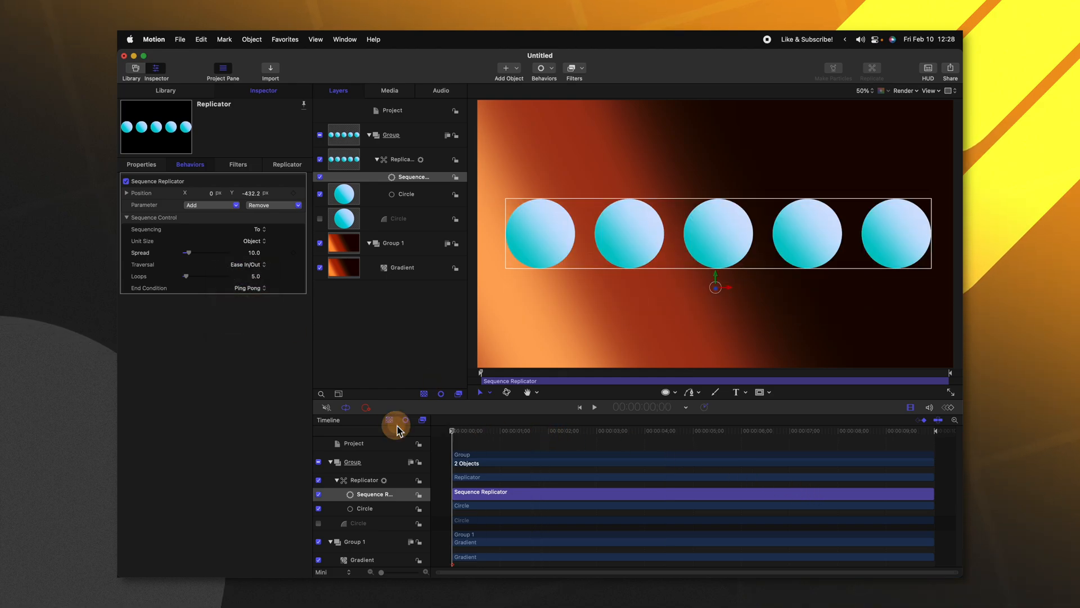
{"action": "left_click", "coordinate": [593, 406]}
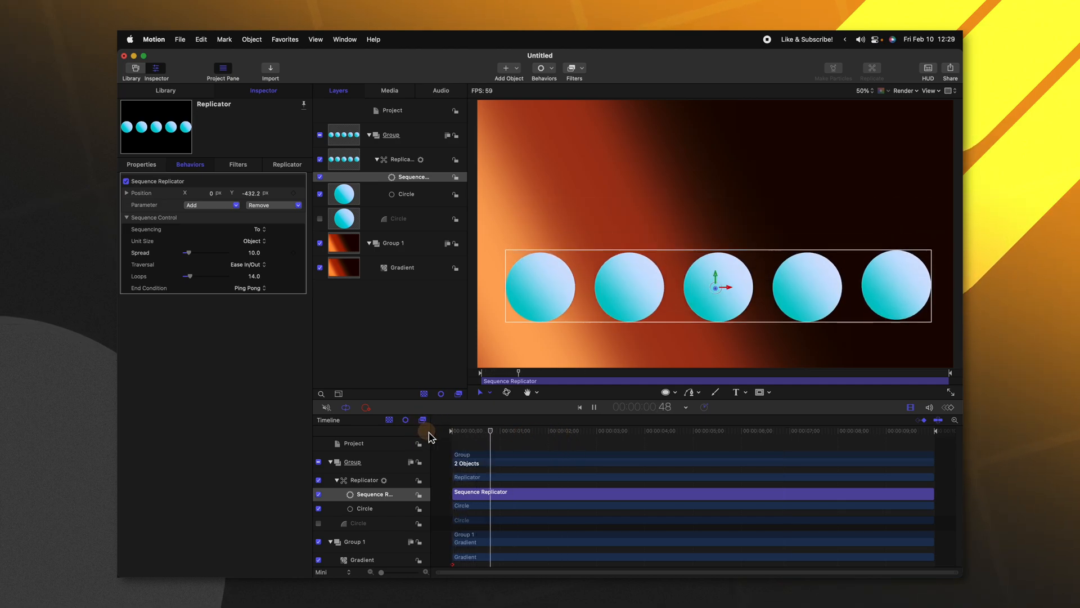
Add Scale to the Sequence Replicator's parameters and adjust the circles' scale amount.
{"action": "left_click", "coordinate": [212, 204]}
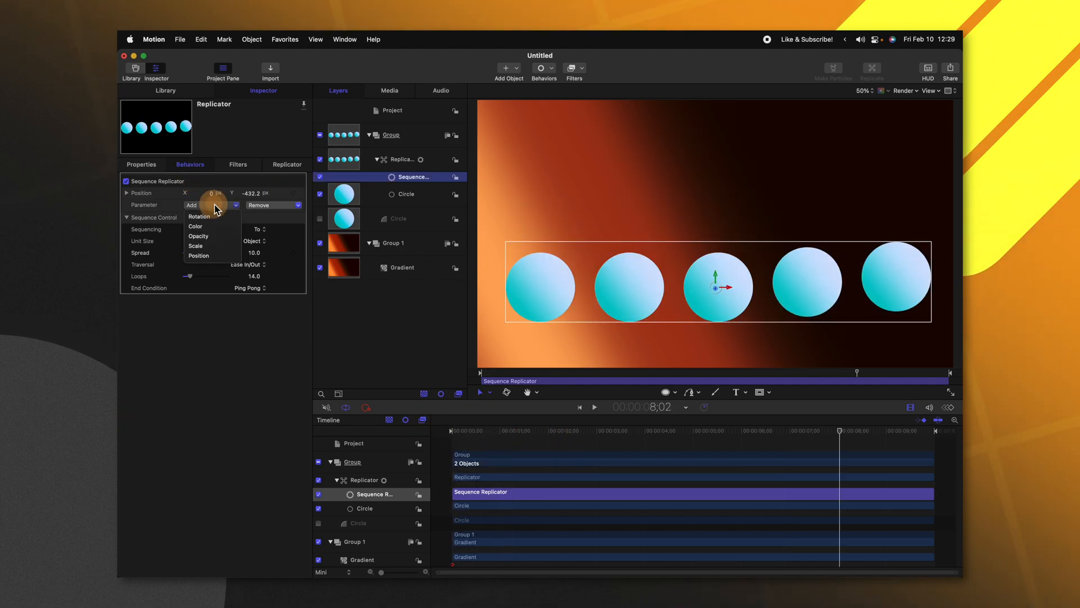
{"action": "left_click", "coordinate": [195, 246]}
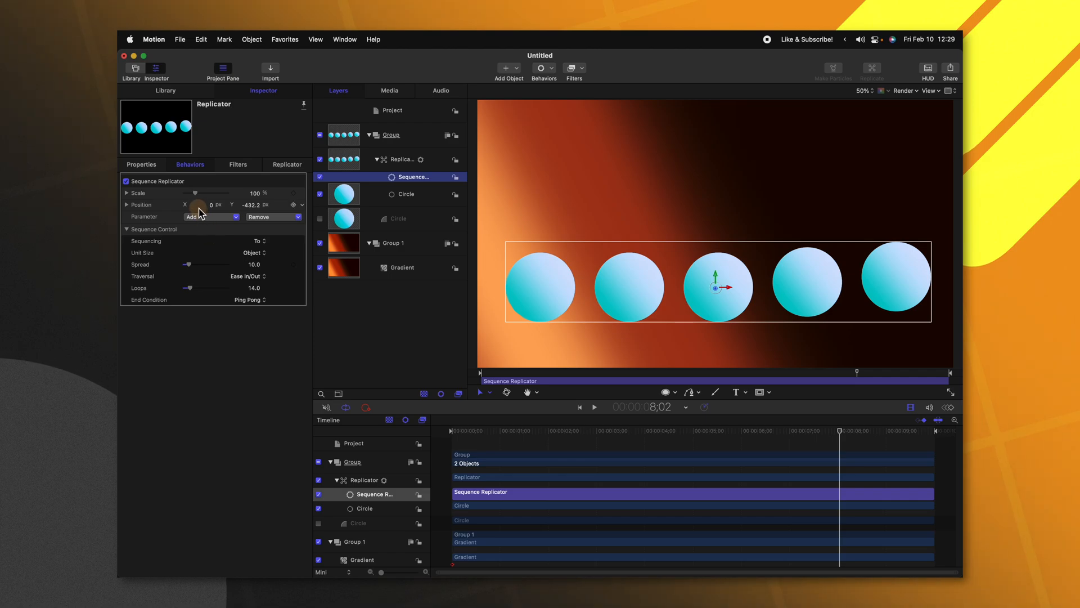
{"action": "left_click_drag", "start_coordinate": [214, 194], "coordinate": [191, 194]}
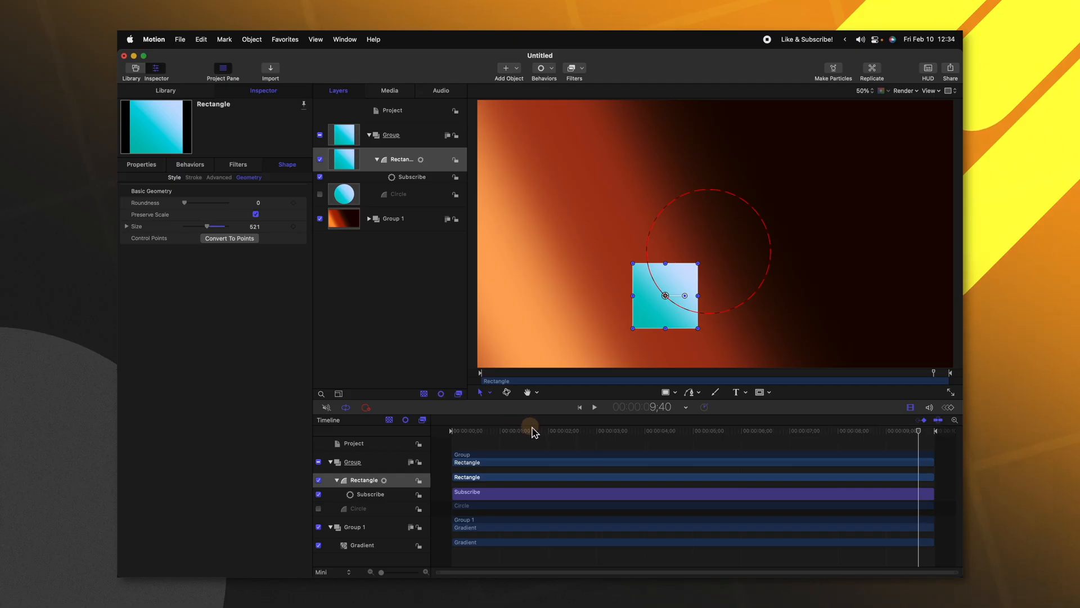
Move the playhead near the start and drag the rectangle's Rotation back to 0°.
{"action": "left_click", "coordinate": [141, 165]}
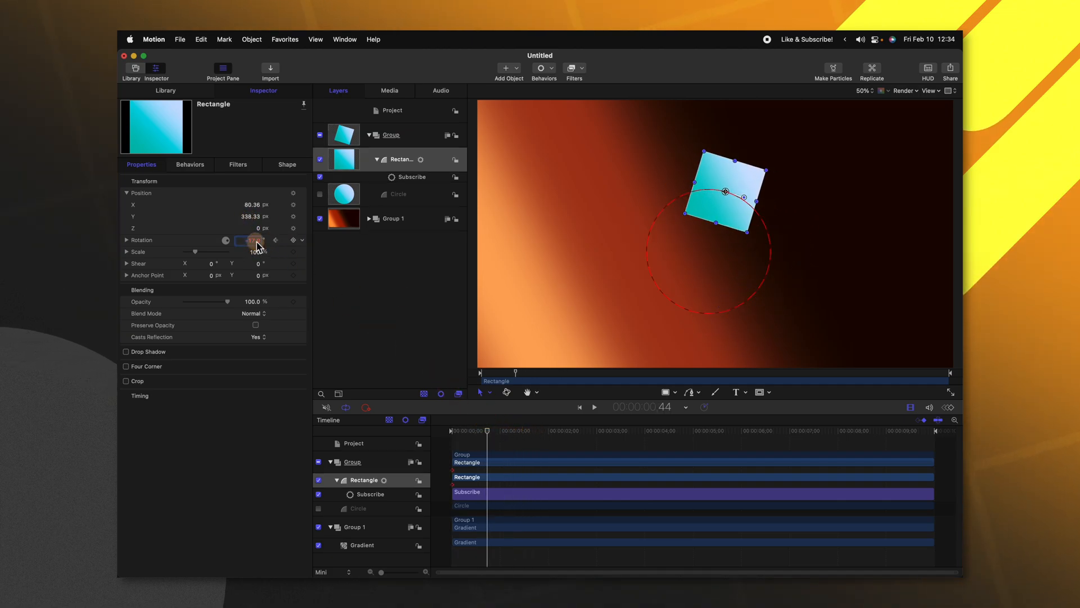
{"action": "left_click_drag", "start_coordinate": [255, 239], "coordinate": [258, 240]}
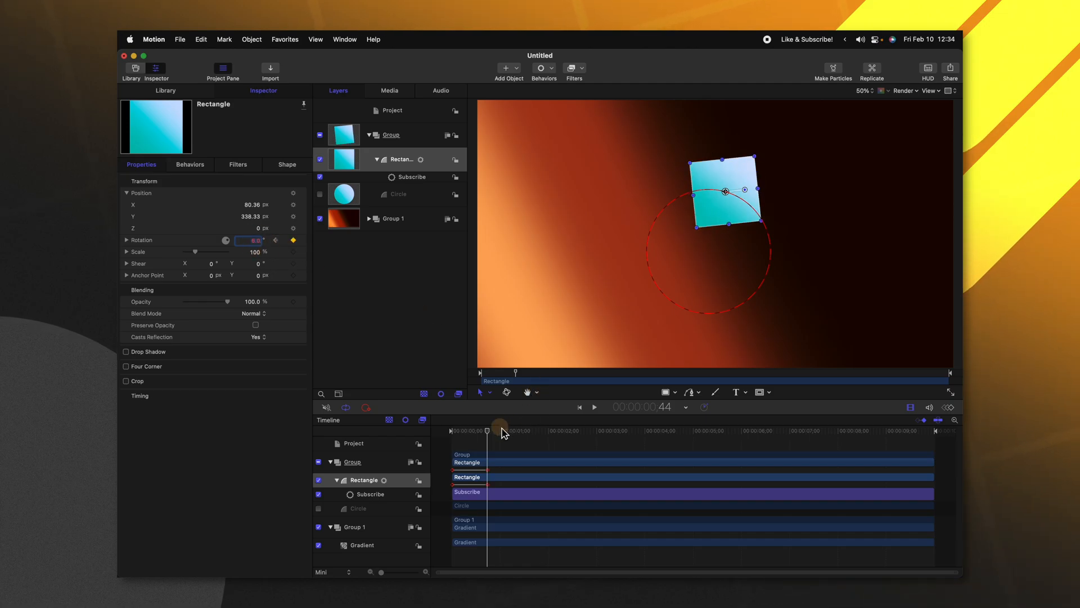
{"action": "left_click", "coordinate": [543, 68]}
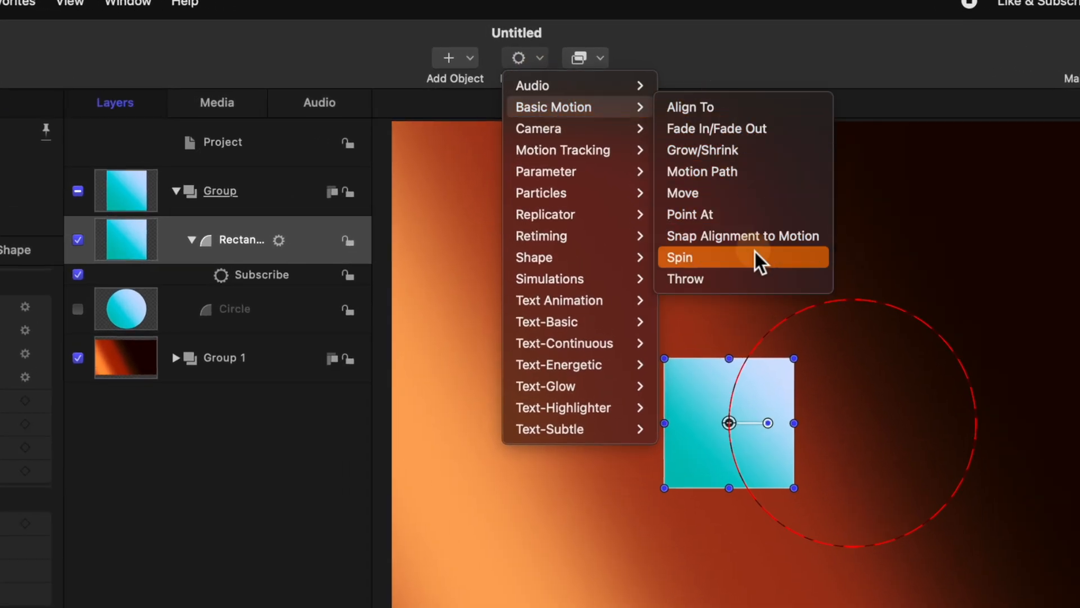
Add Snap Alignment to Motion to the rectangle and choose its Rotation Axis.
{"action": "left_click", "coordinate": [743, 236]}
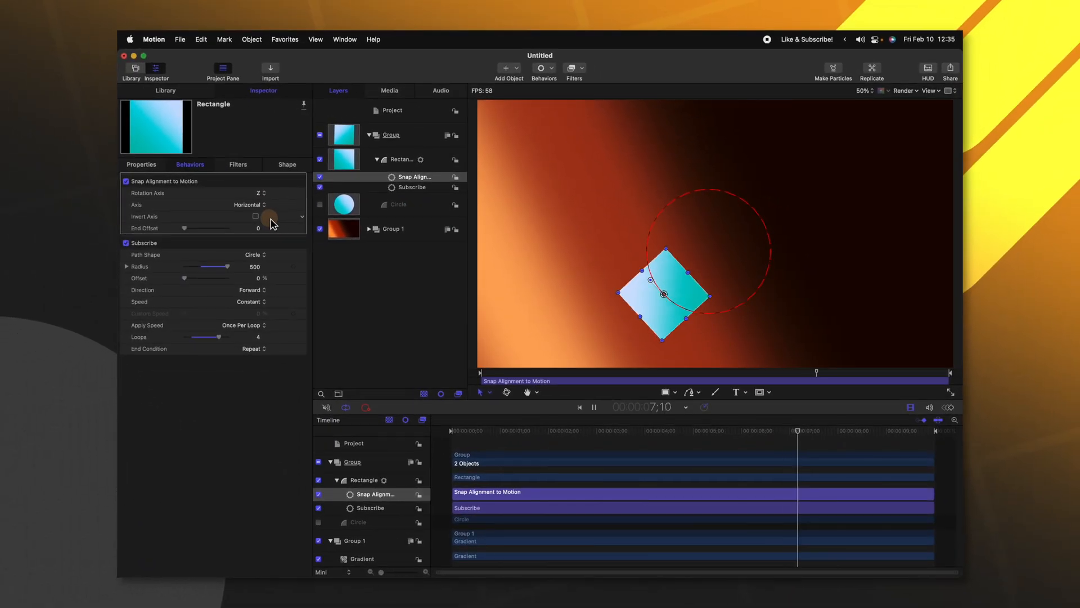
{"action": "left_click", "coordinate": [245, 193]}
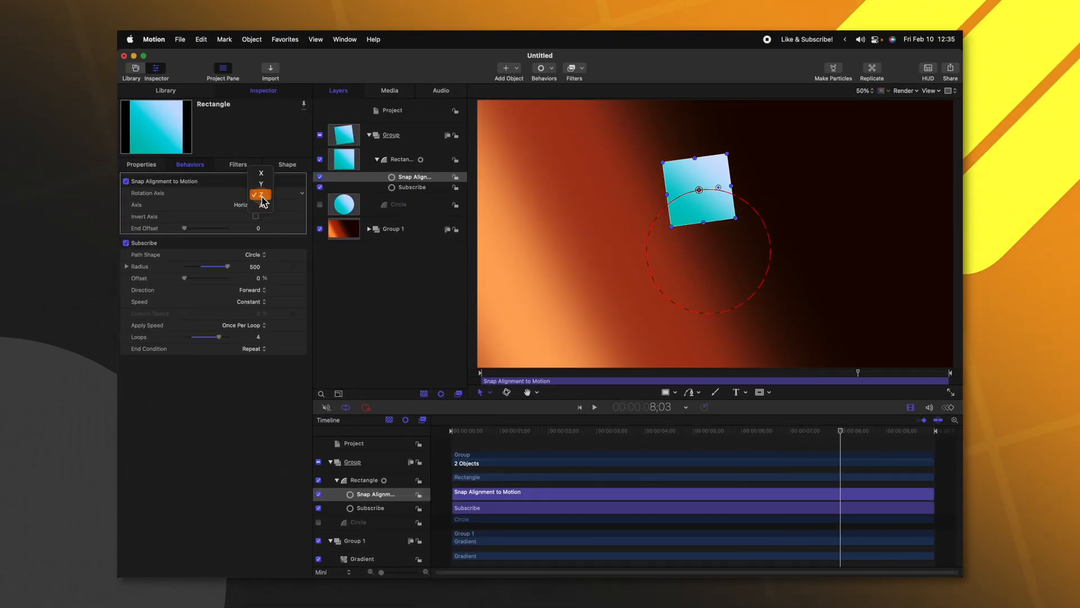
{"action": "left_click", "coordinate": [261, 172]}
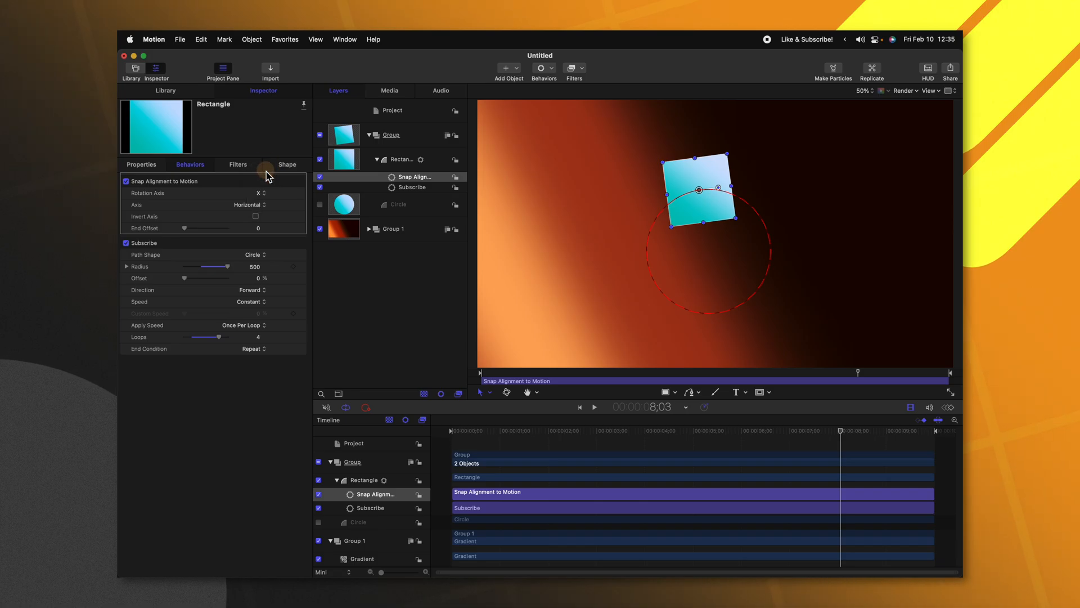
{"action": "left_click", "coordinate": [593, 407]}
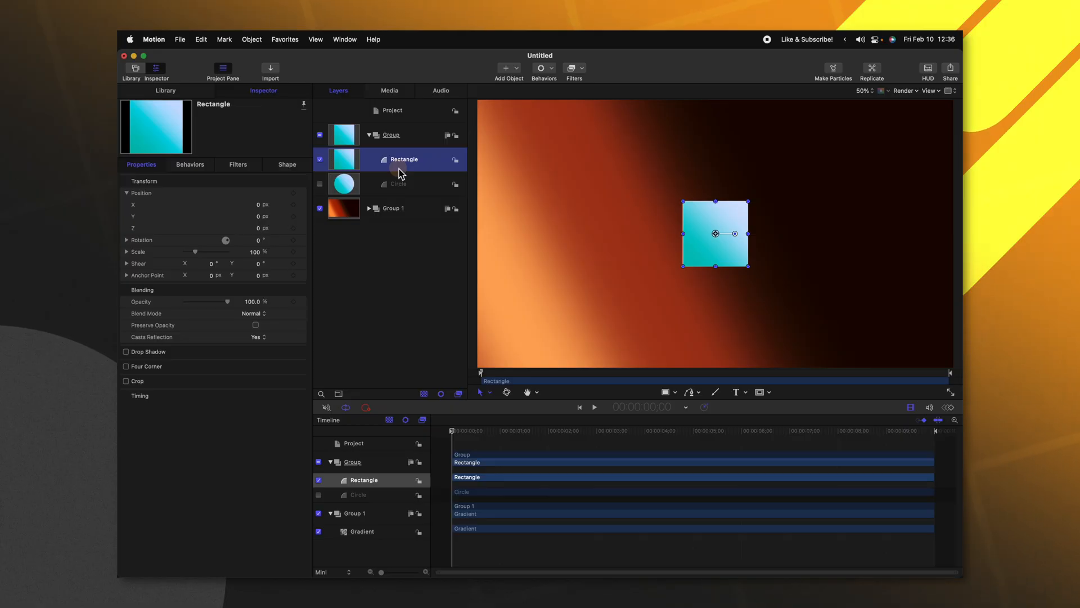
Add a Motion Path to the rectangle running diagonally from lower left to upper right.
{"action": "left_click", "coordinate": [544, 68]}
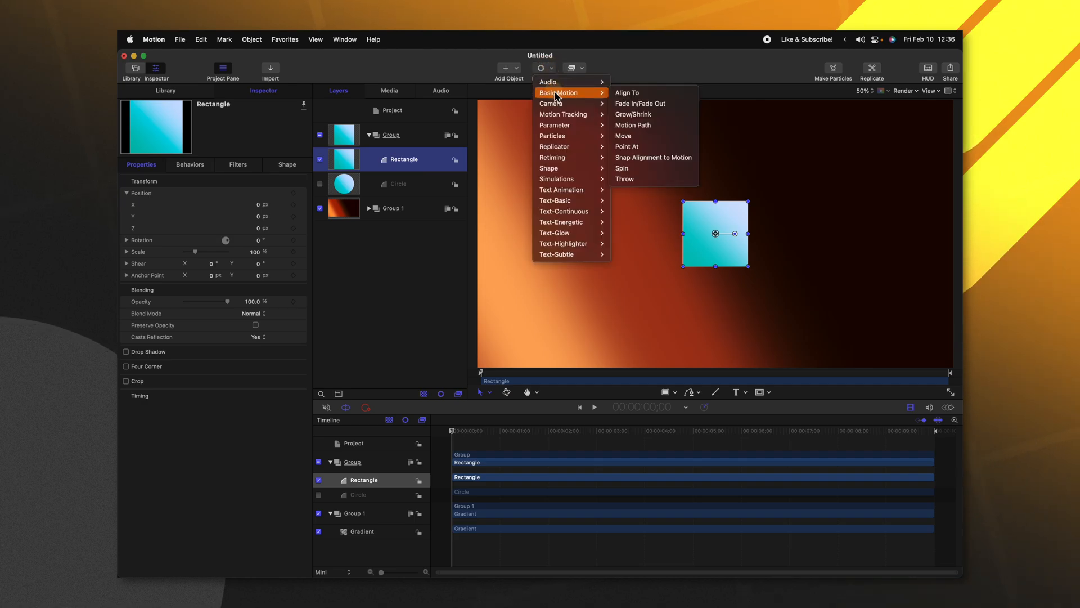
{"action": "mouse_move", "coordinate": [647, 126]}
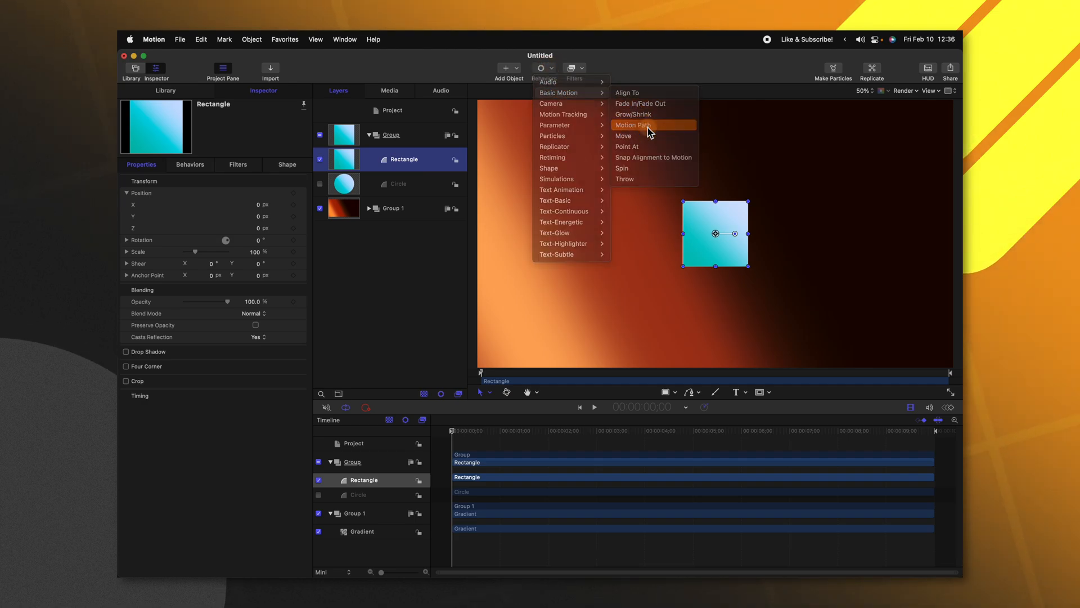
{"action": "left_click", "coordinate": [632, 124]}
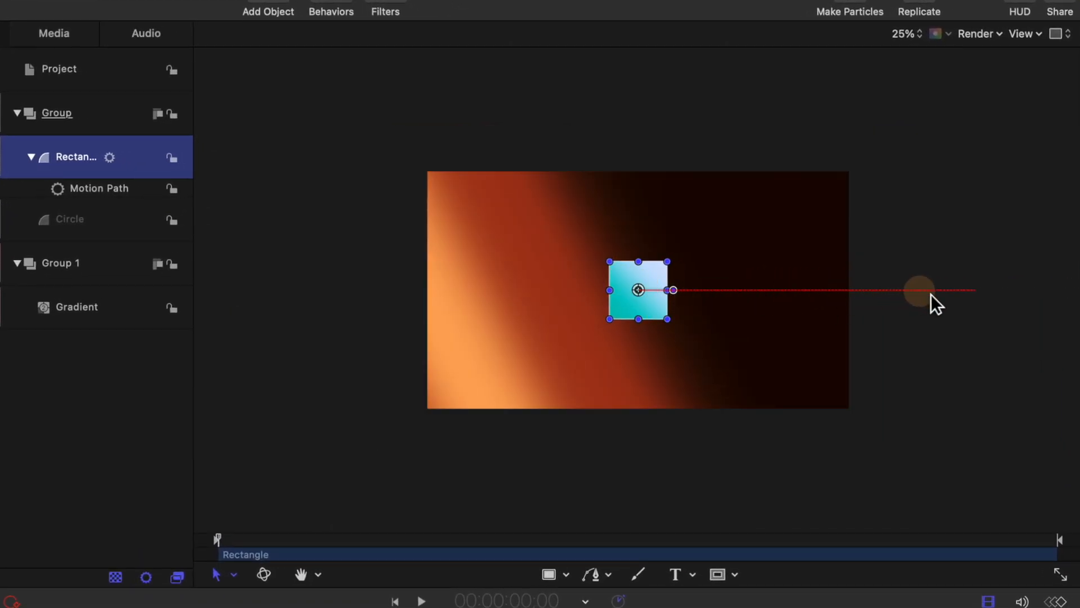
{"action": "left_click", "coordinate": [99, 188]}
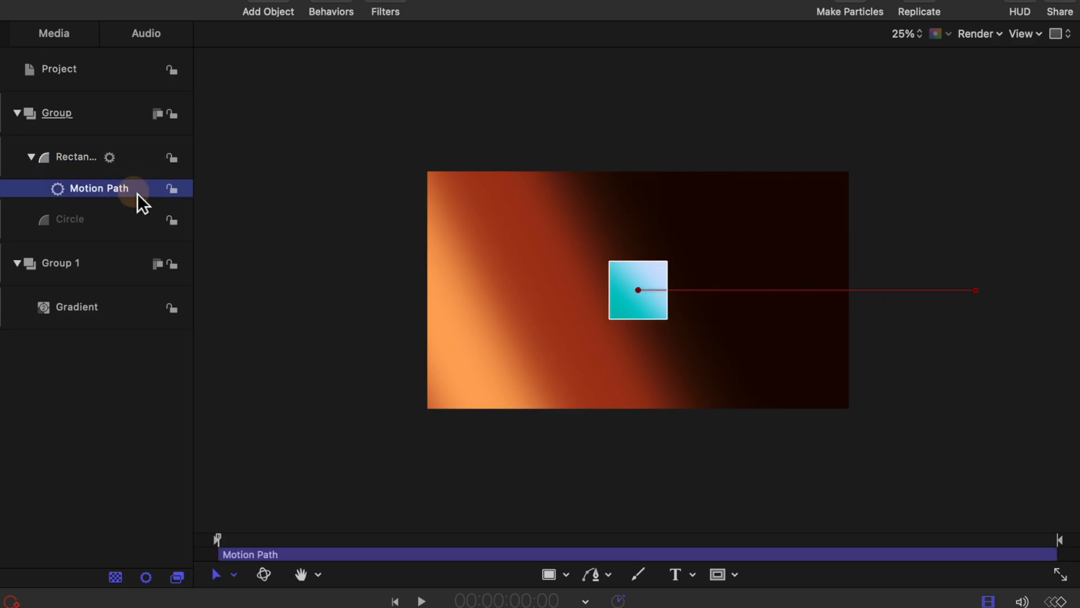
{"action": "mouse_move", "coordinate": [623, 298]}
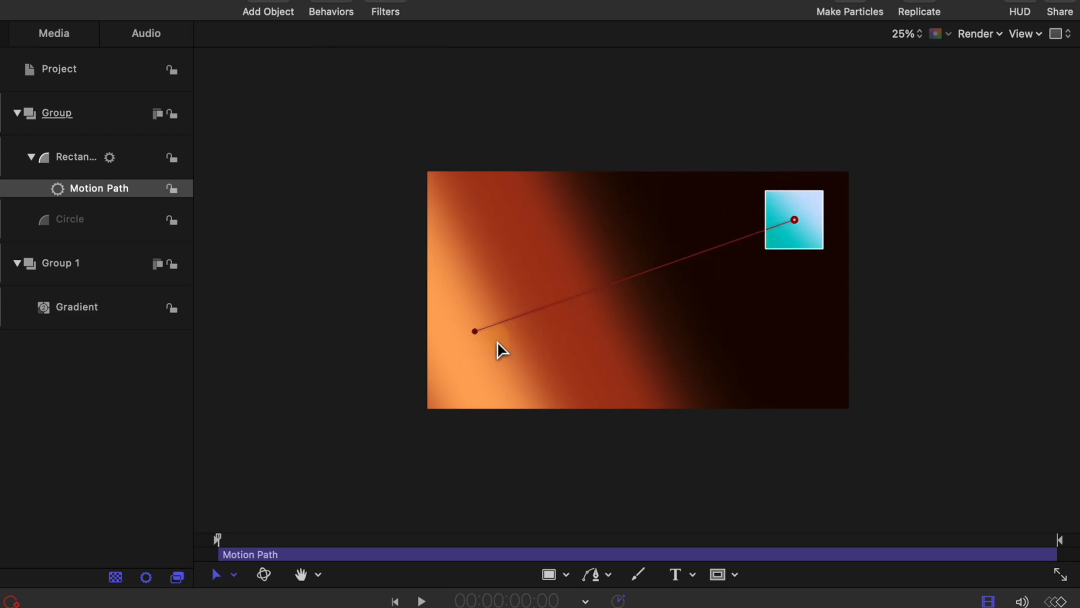
{"action": "left_click", "coordinate": [420, 600]}
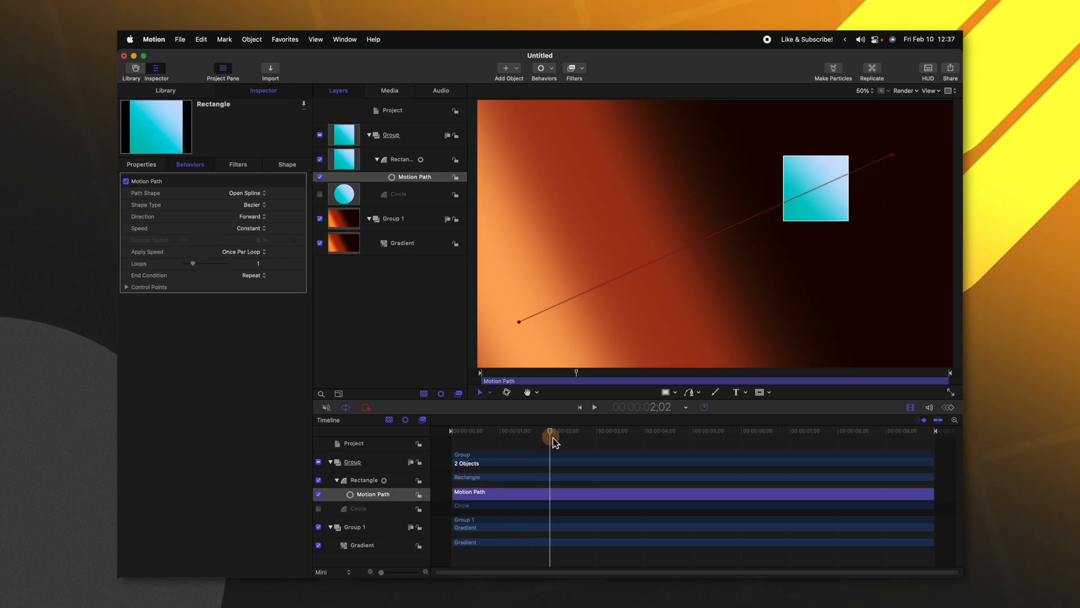
Set the motion path's out point near 2 s and set its Speed to Ease Both.
{"action": "key", "text": "o"}
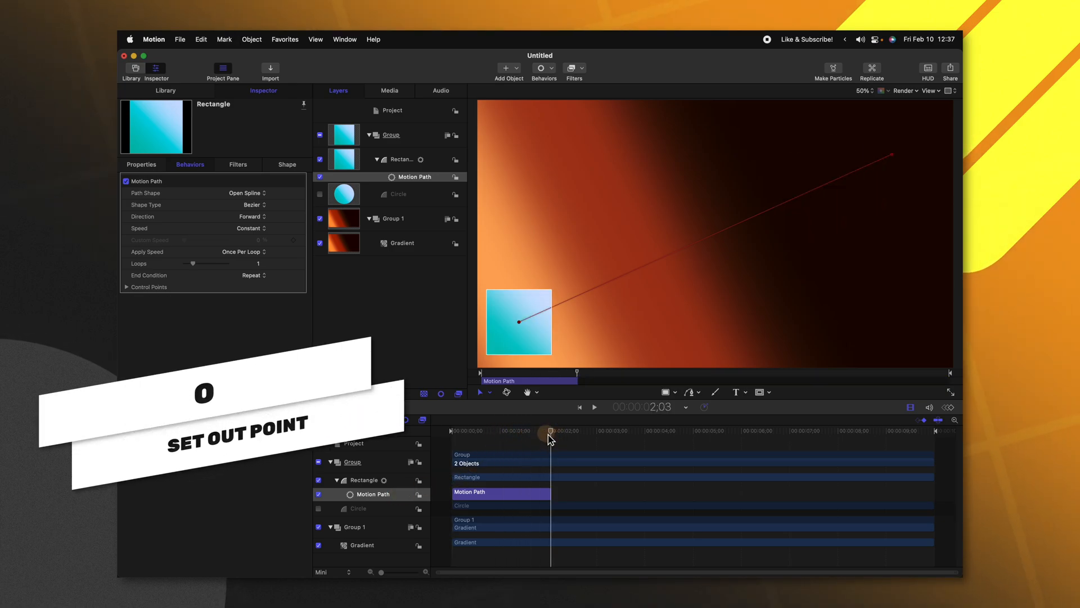
{"action": "left_click", "coordinate": [594, 406]}
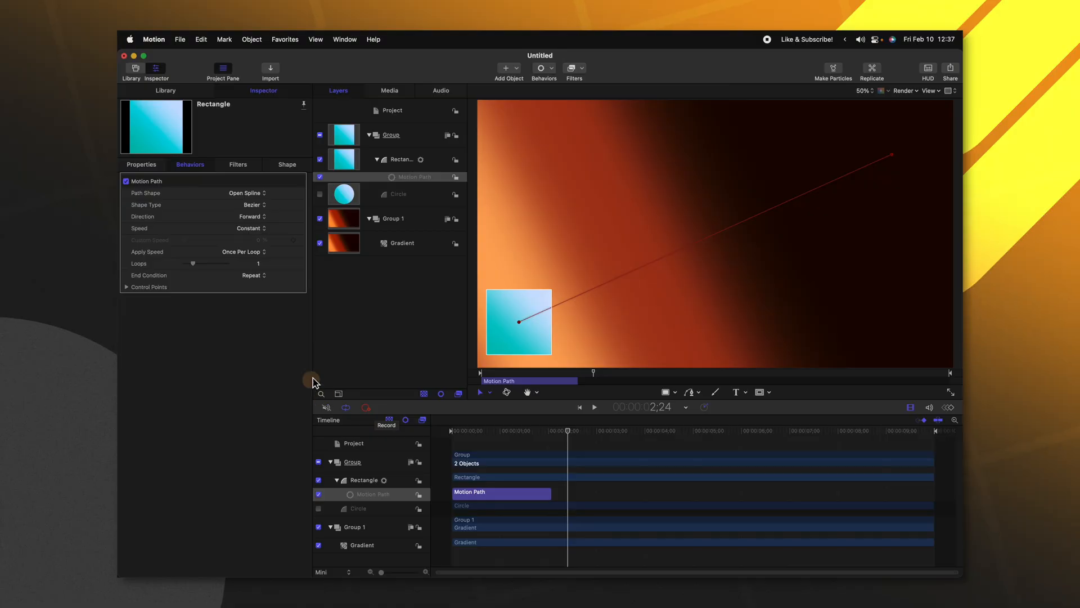
{"action": "mouse_move", "coordinate": [214, 228]}
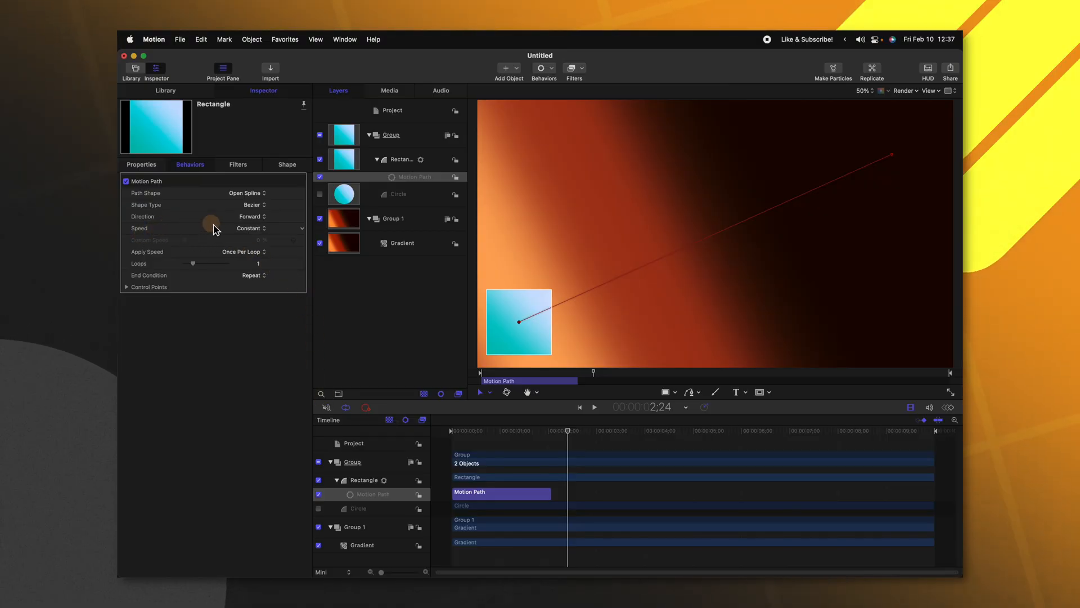
{"action": "left_click", "coordinate": [250, 228]}
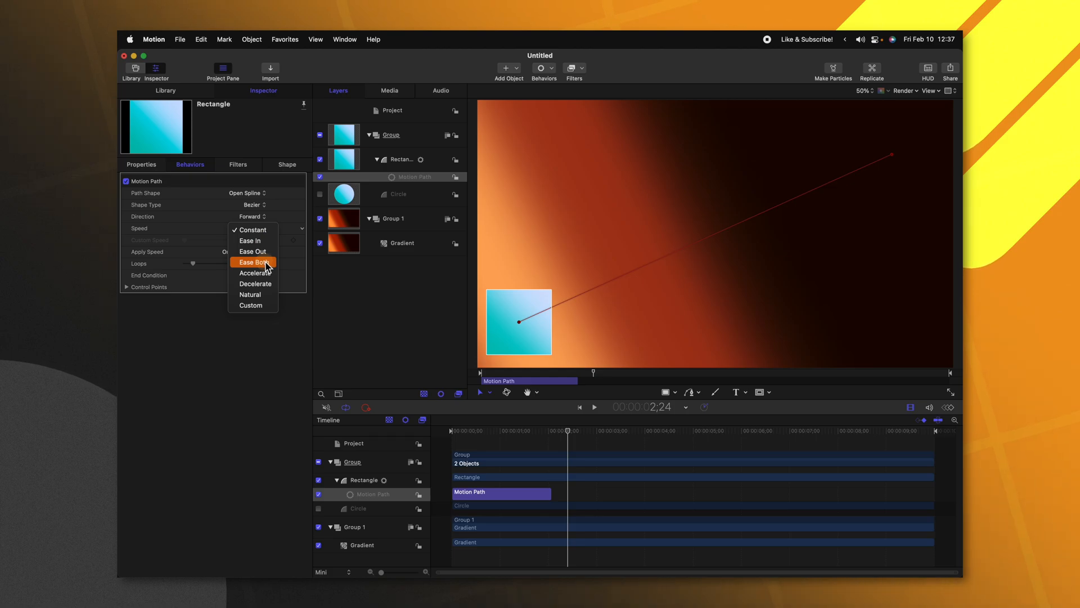
{"action": "left_click", "coordinate": [252, 263]}
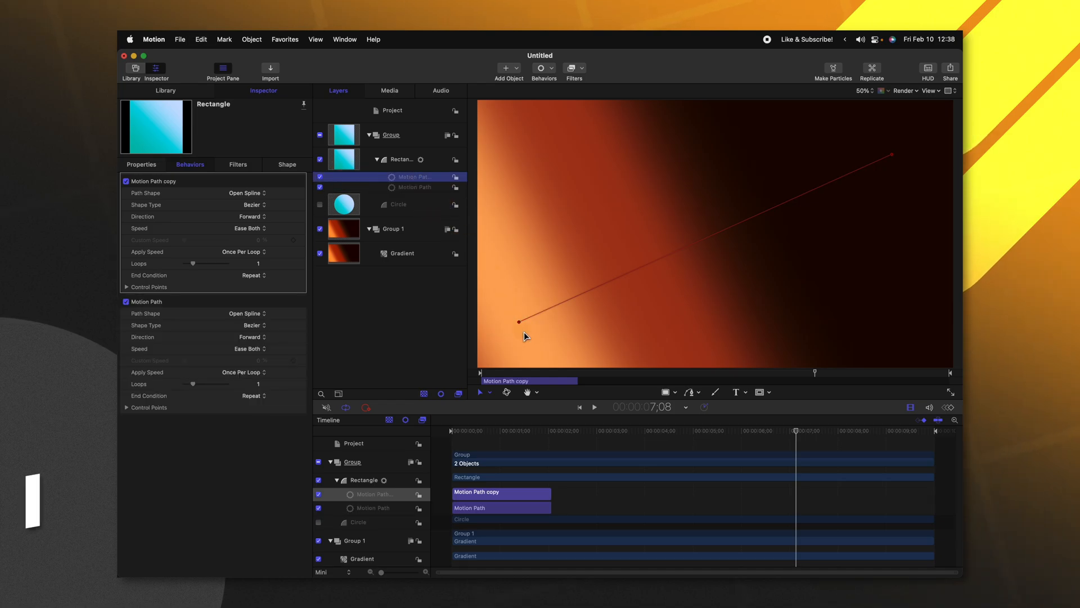
Duplicate the Motion Path into staggered copies, setting the third's Path Shape to Circle.
{"action": "key", "text": "cmd+d"}
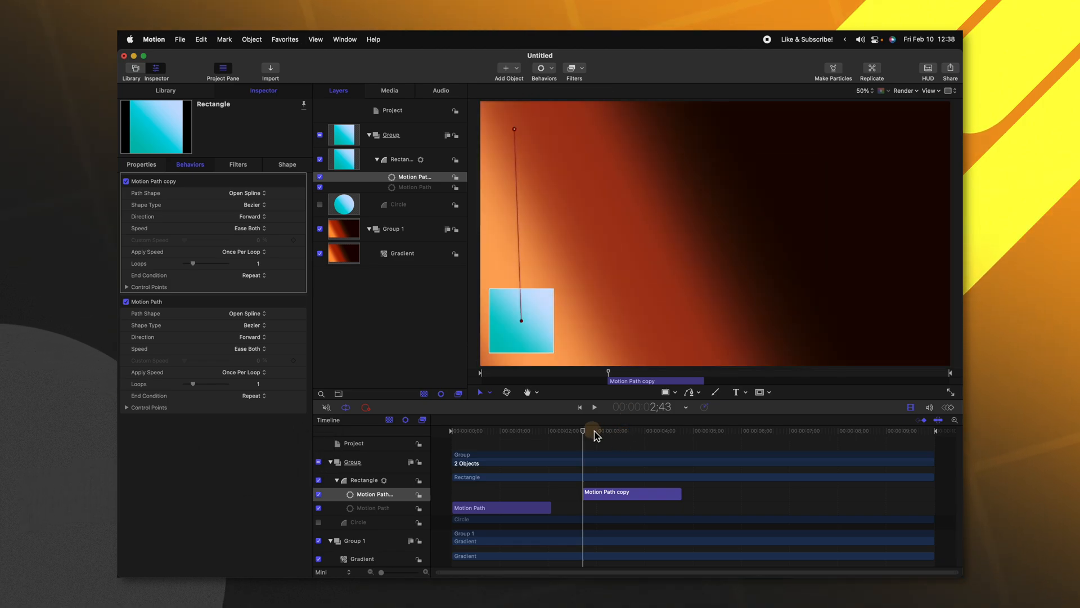
{"action": "left_click", "coordinate": [593, 406]}
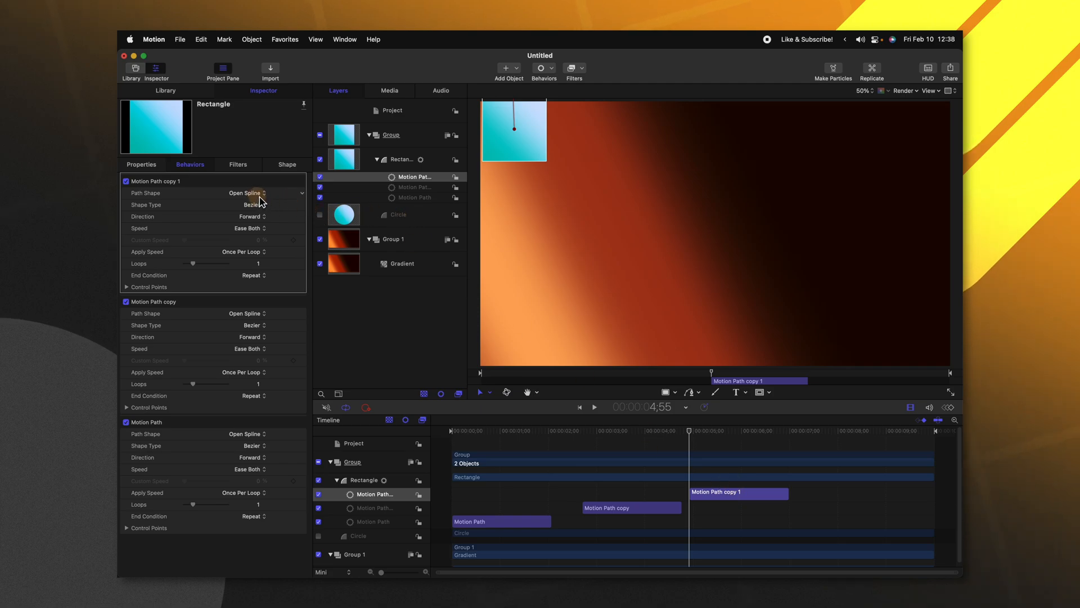
{"action": "left_click", "coordinate": [246, 193]}
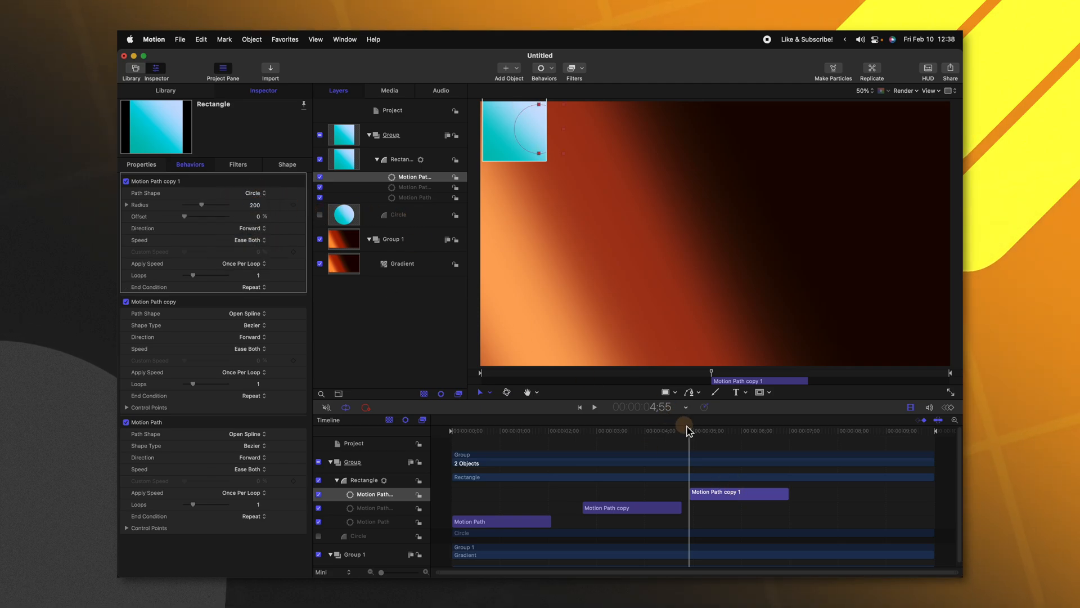
{"action": "left_click", "coordinate": [594, 406]}
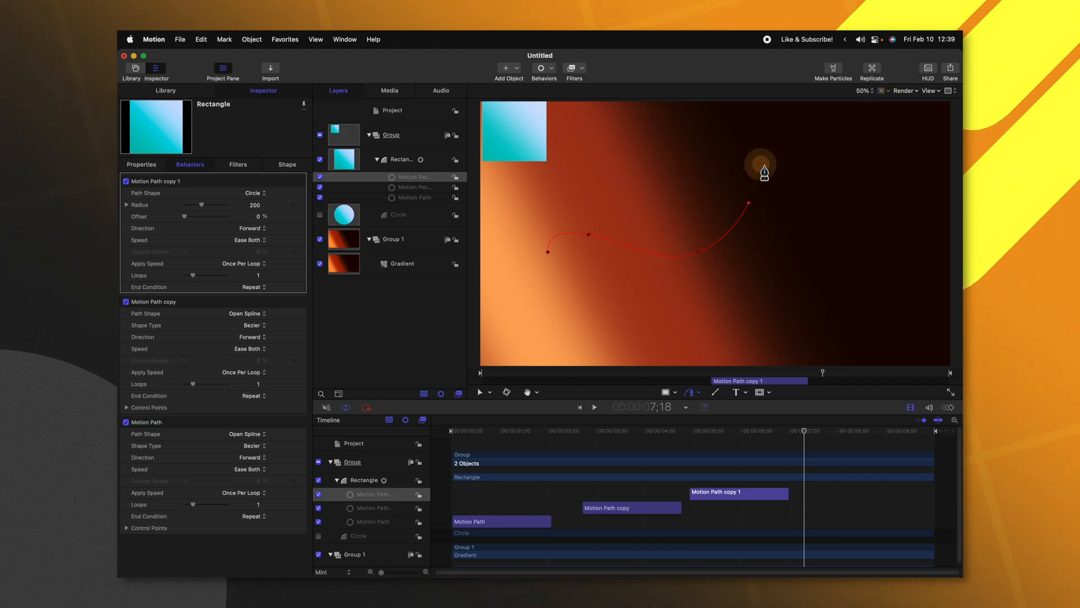
Add a point to the Bezier curve and play the rectangle along it.
{"action": "left_click", "coordinate": [399, 159]}
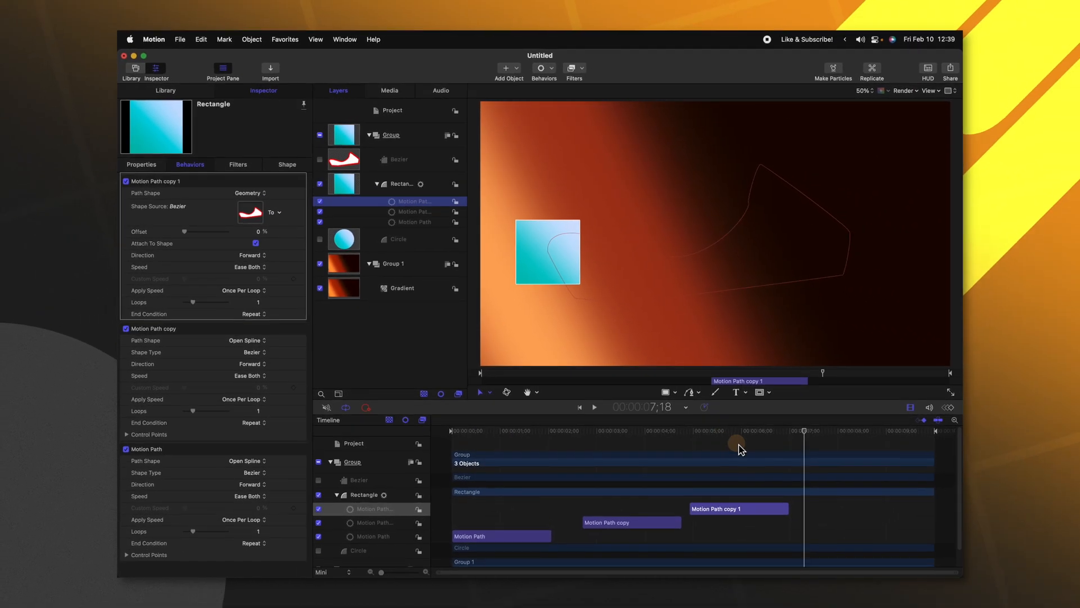
{"action": "left_click", "coordinate": [592, 406]}
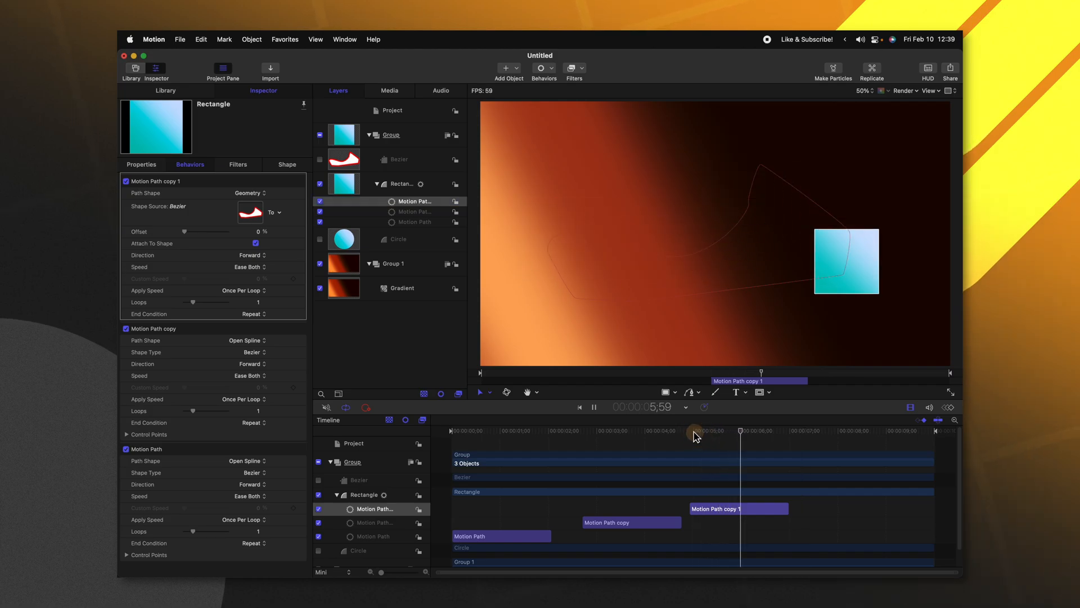